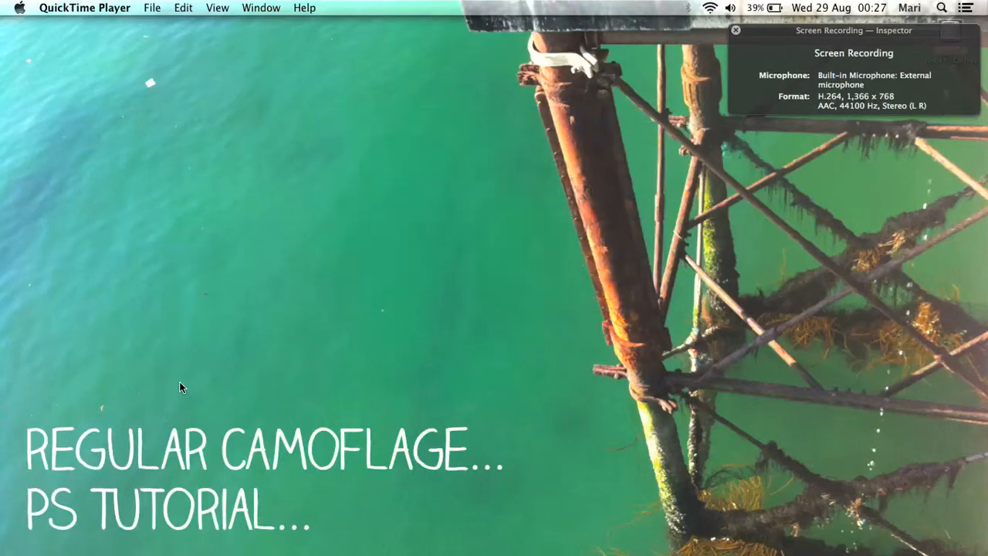
Start the QuickTime screen recording and bring Photoshop to the front.
{"action": "left_click", "coordinate": [735, 31]}
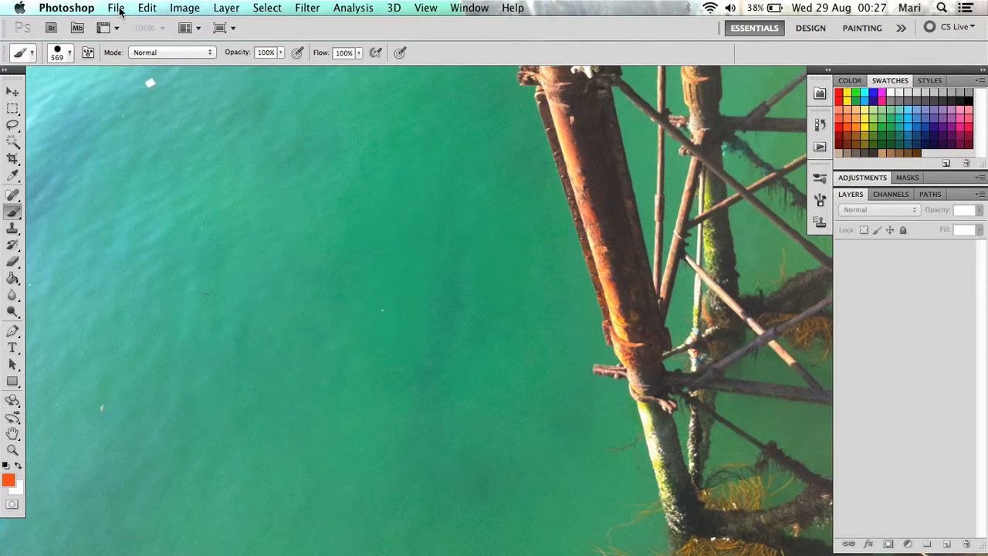
Start a new document named camo34 at 1024×1024 px, 150 ppi, RGB, white background.
{"action": "left_click", "coordinate": [115, 7]}
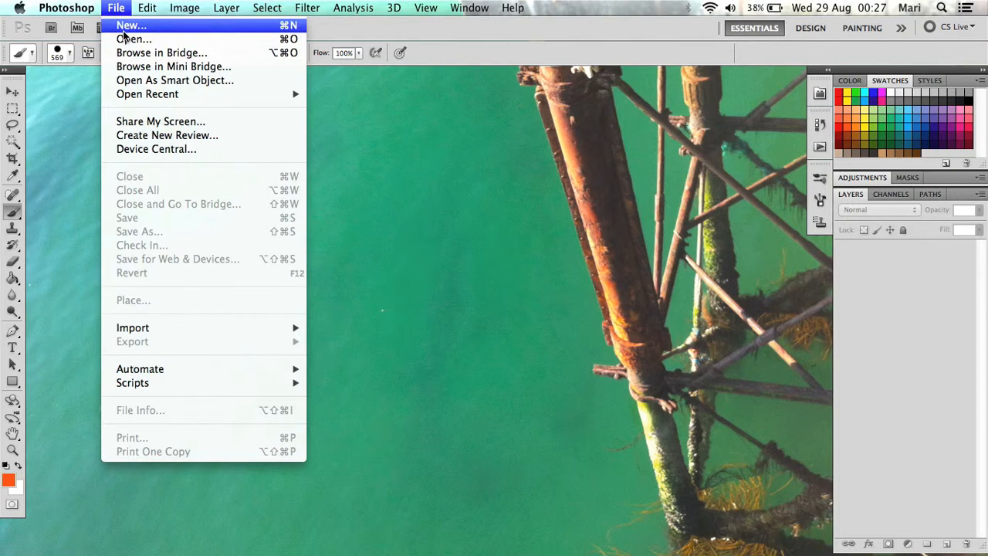
{"action": "left_click", "coordinate": [129, 25]}
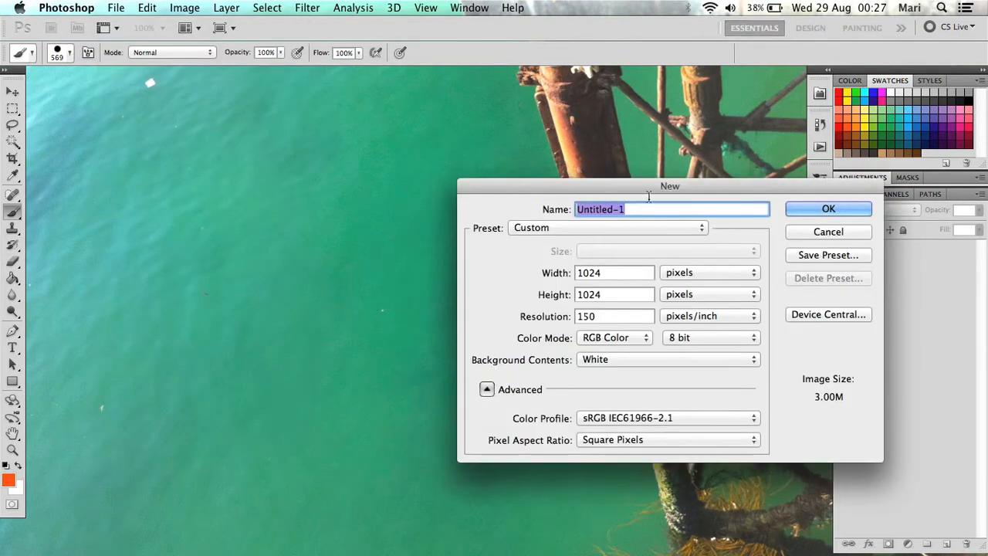
{"action": "type", "text": "camo"}
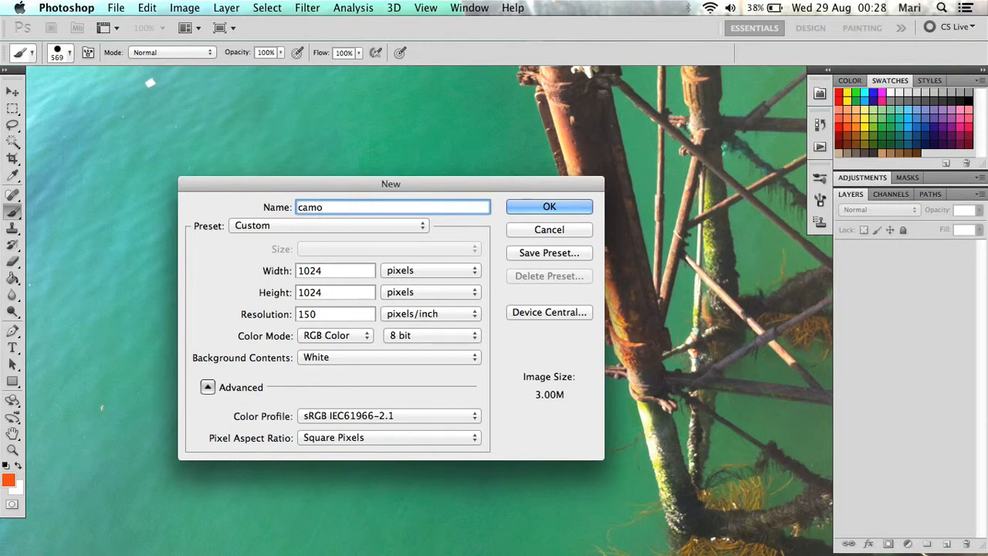
{"action": "type", "text": "34"}
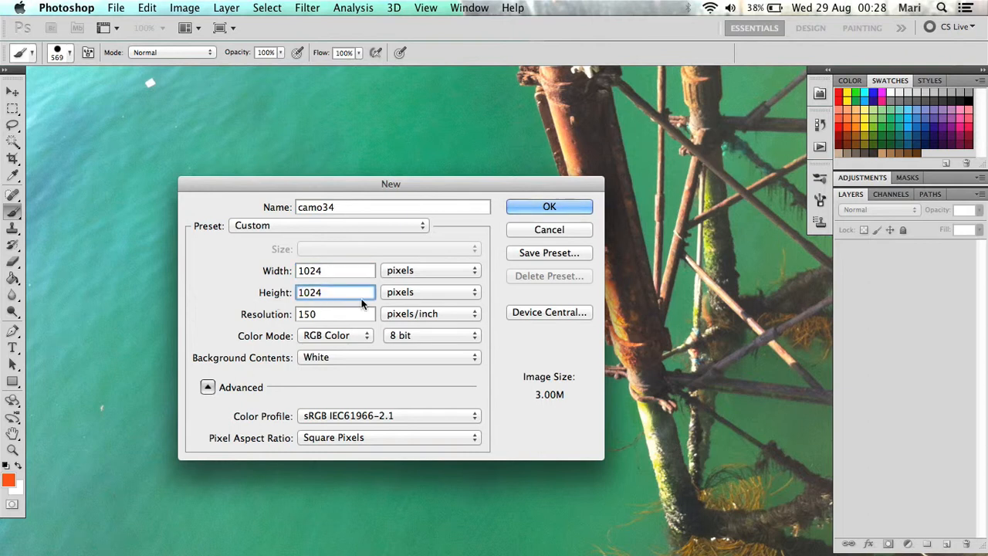
{"action": "mouse_move", "coordinate": [362, 303]}
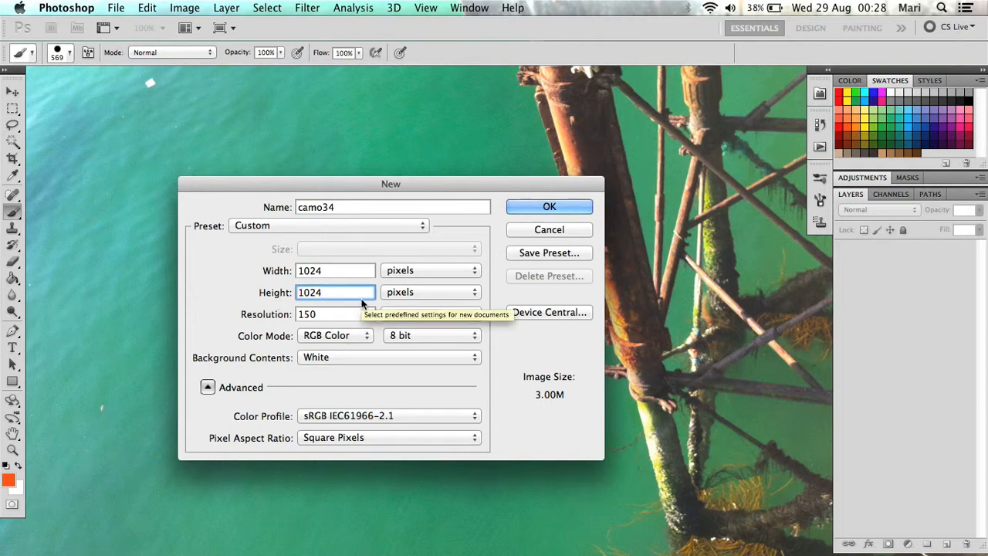
{"action": "left_click", "coordinate": [334, 292]}
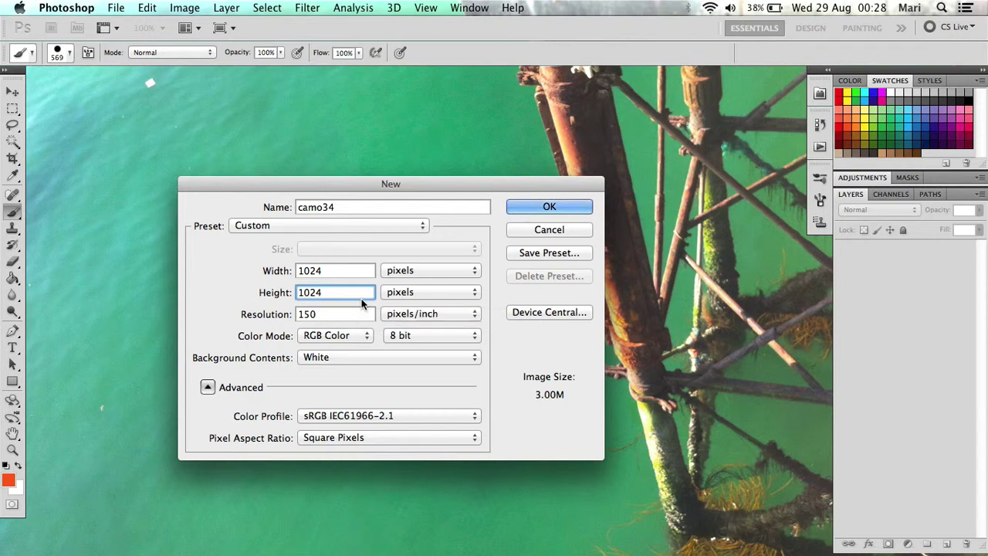
{"action": "mouse_move", "coordinate": [331, 367]}
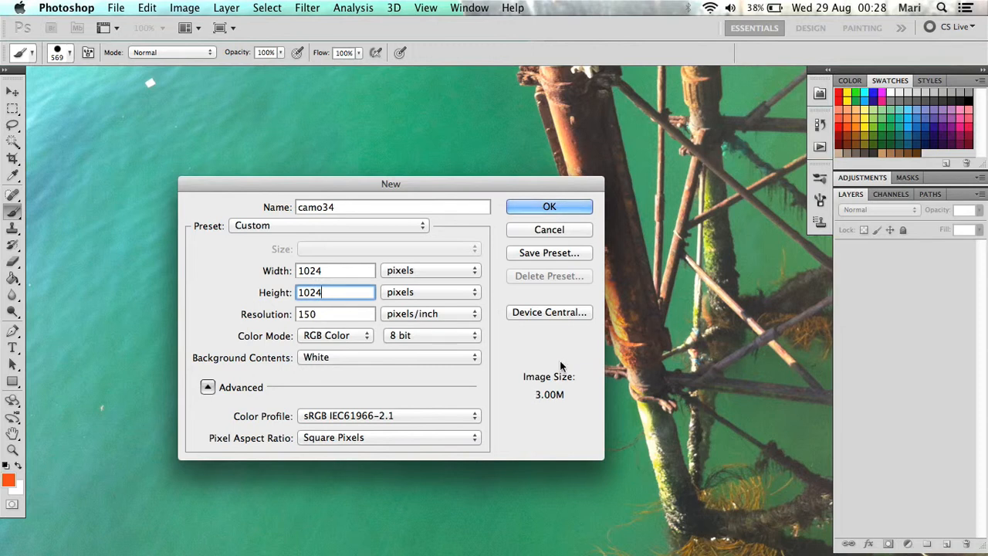
{"action": "mouse_move", "coordinate": [562, 407]}
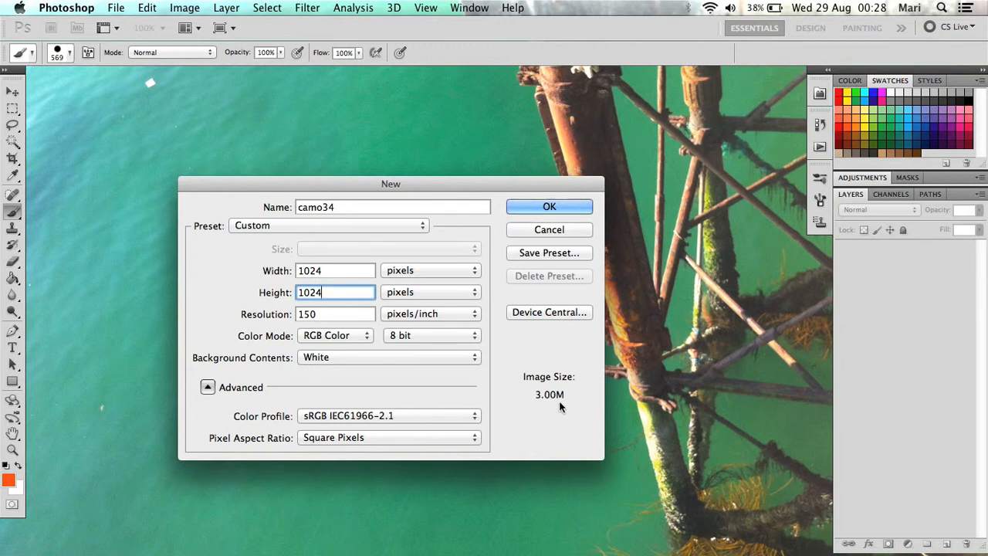
{"action": "mouse_move", "coordinate": [341, 432]}
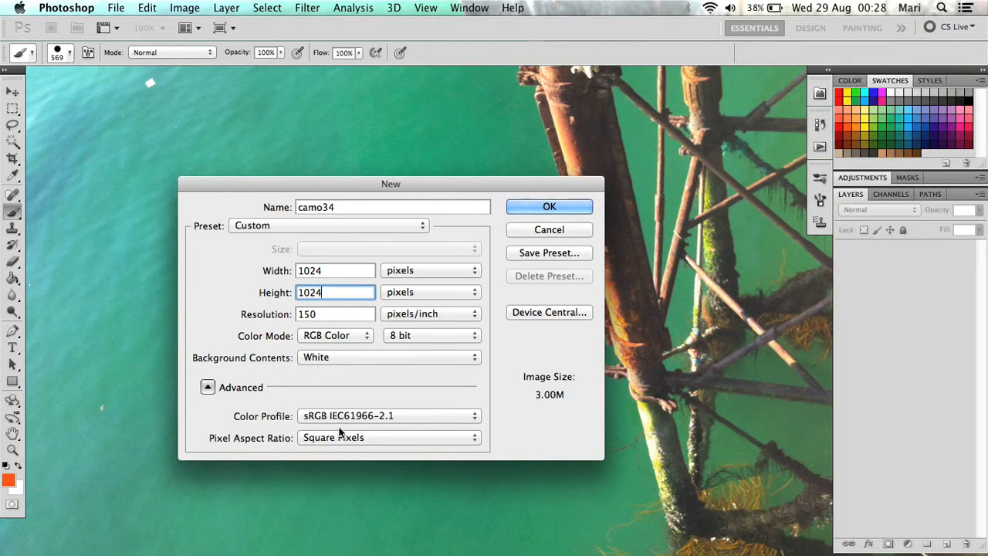
{"action": "mouse_move", "coordinate": [549, 207]}
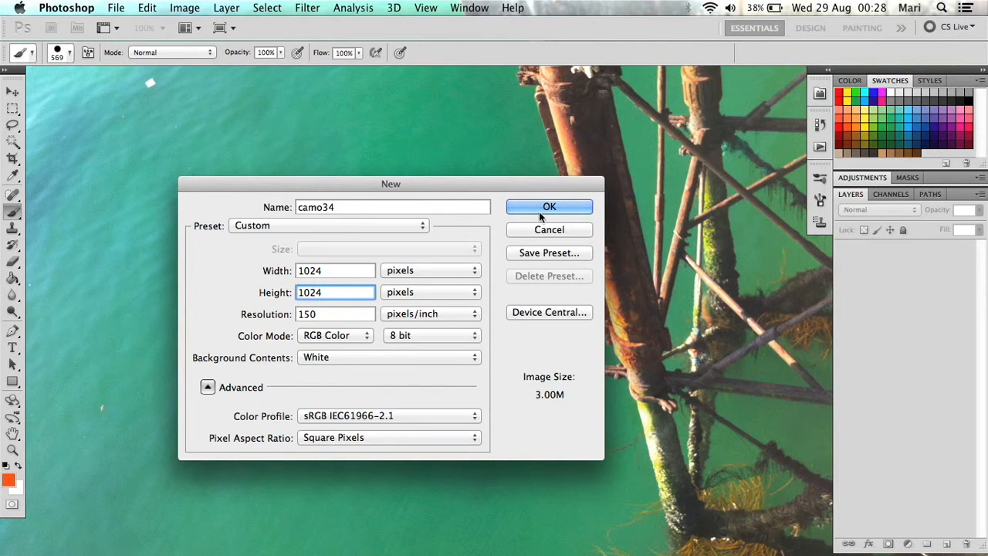
Create camo34, add three layers and hide all but Layer 1.
{"action": "left_click", "coordinate": [549, 207]}
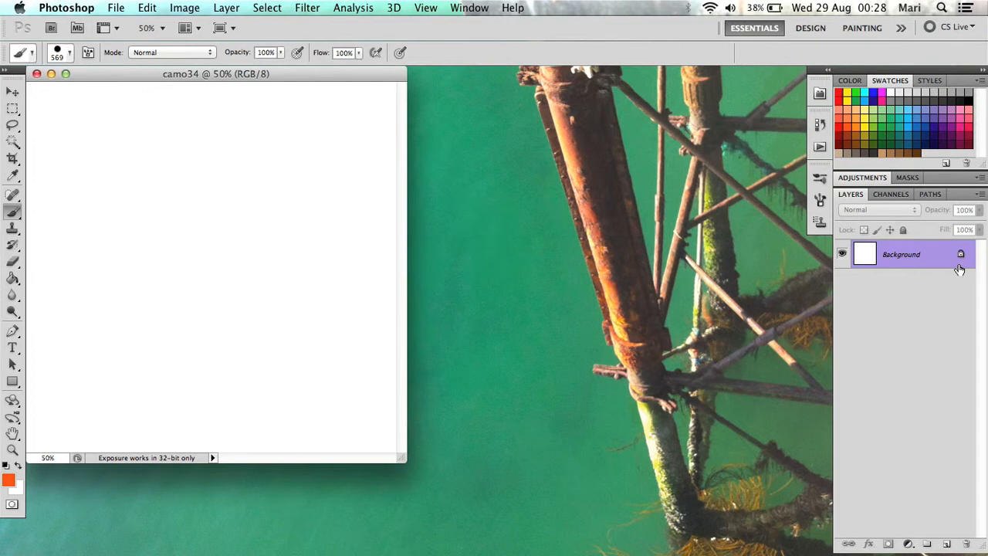
{"action": "mouse_move", "coordinate": [164, 81]}
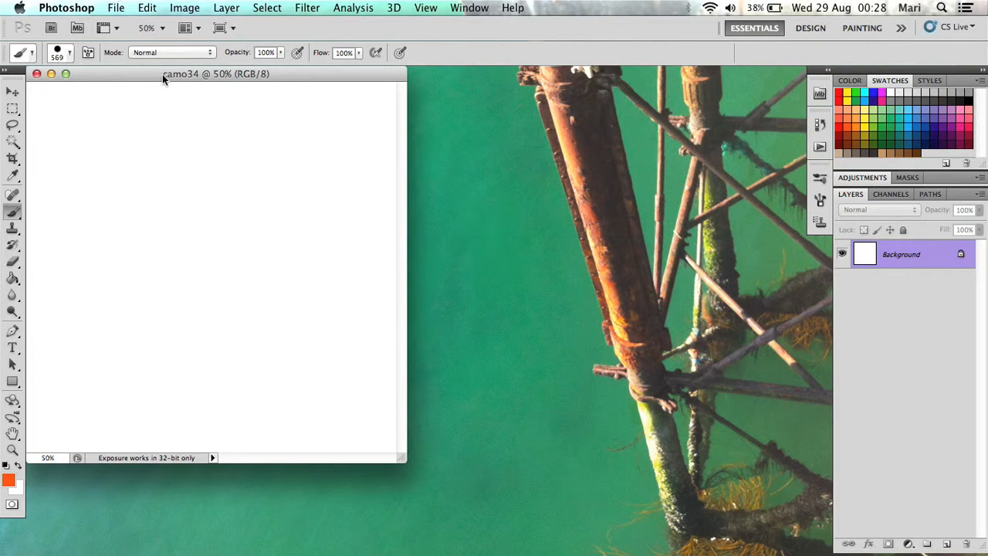
{"action": "left_click_drag", "start_coordinate": [217, 74], "coordinate": [269, 96]}
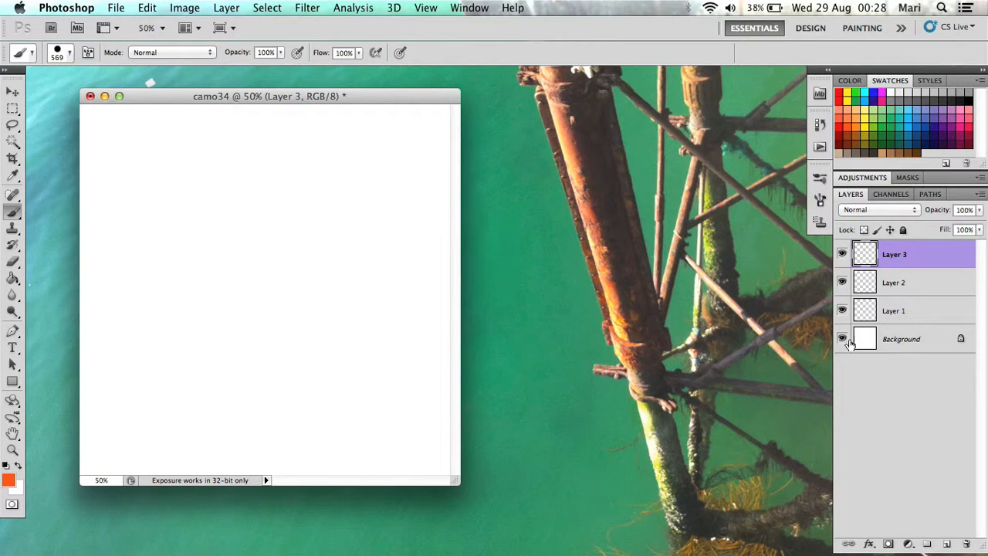
{"action": "left_click", "coordinate": [843, 339]}
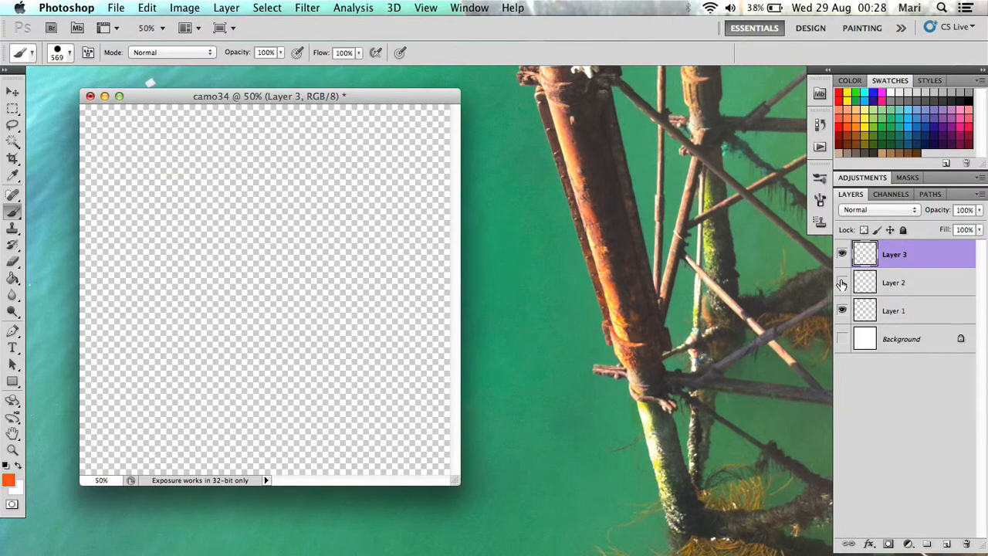
{"action": "left_click", "coordinate": [892, 311]}
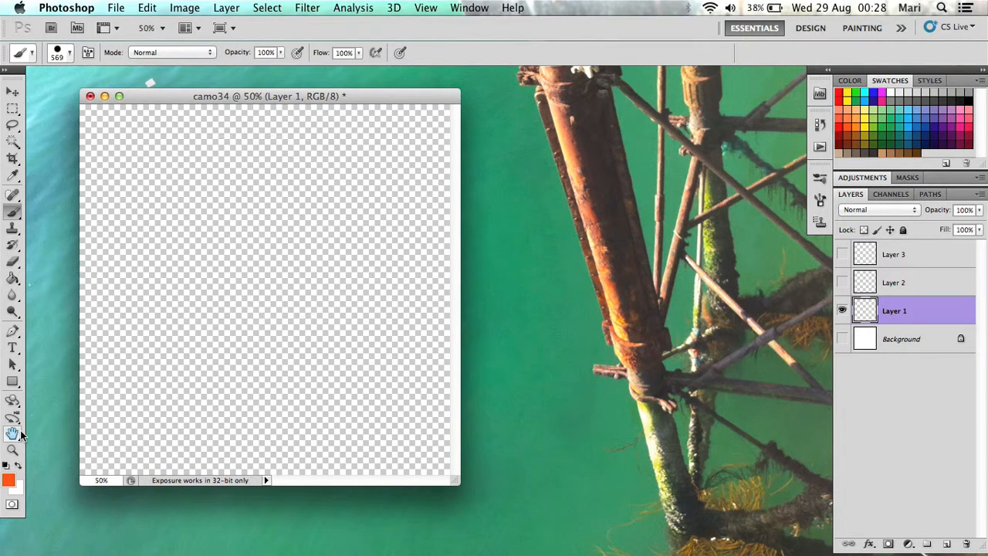
Set the foreground colour to black and fill Layer 1 with it.
{"action": "left_click", "coordinate": [10, 478]}
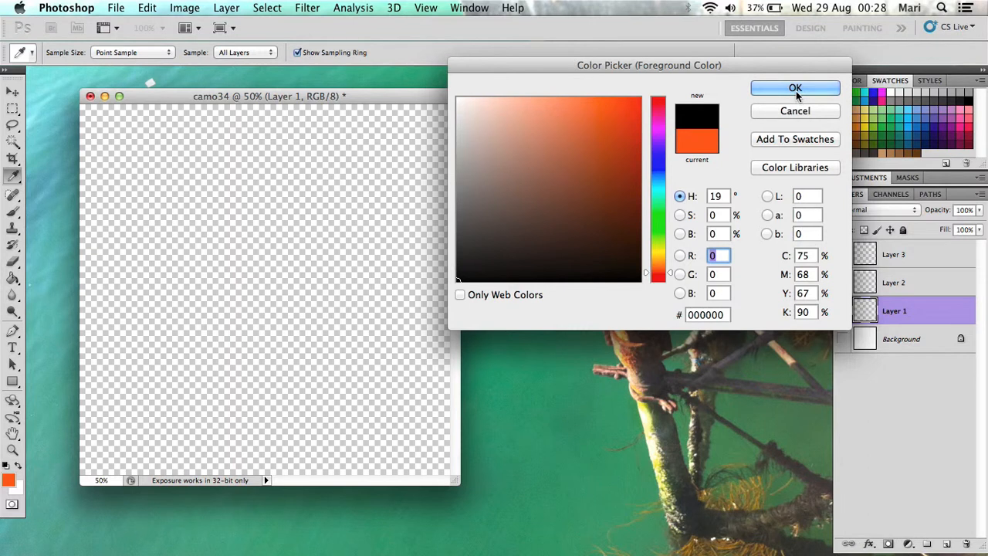
{"action": "left_click", "coordinate": [794, 88]}
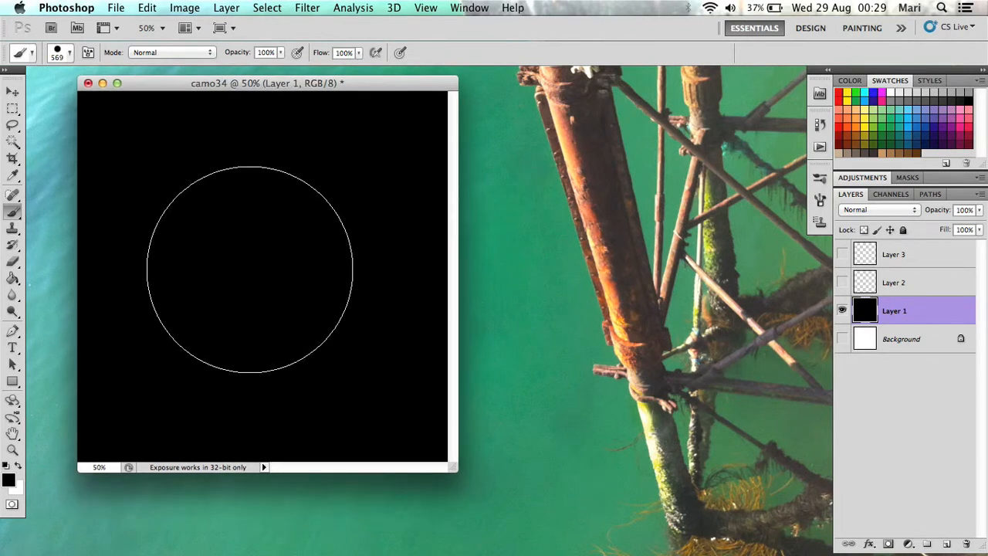
{"action": "left_click", "coordinate": [308, 8]}
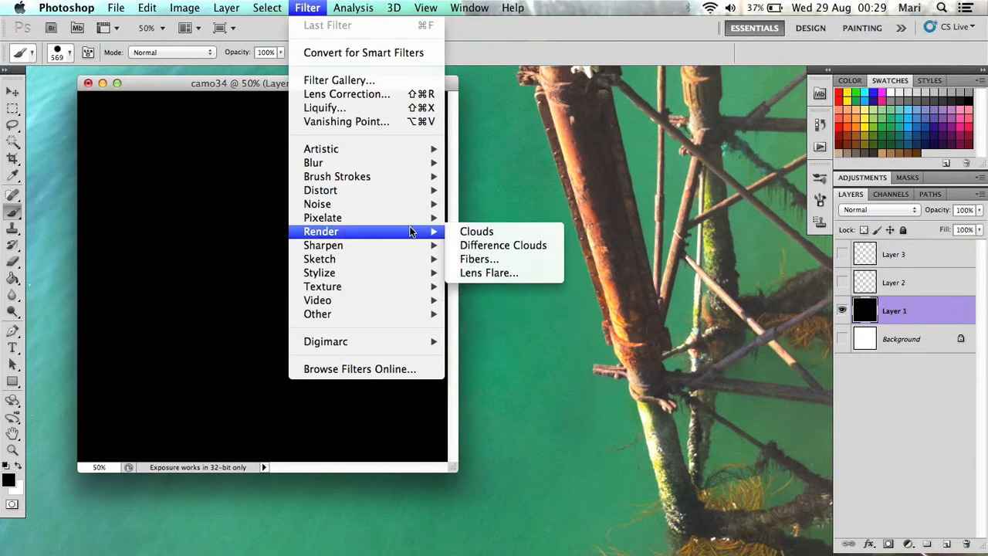
Render clouds on Layer 1 and set Brightness 45, Contrast 59.
{"action": "left_click", "coordinate": [475, 231]}
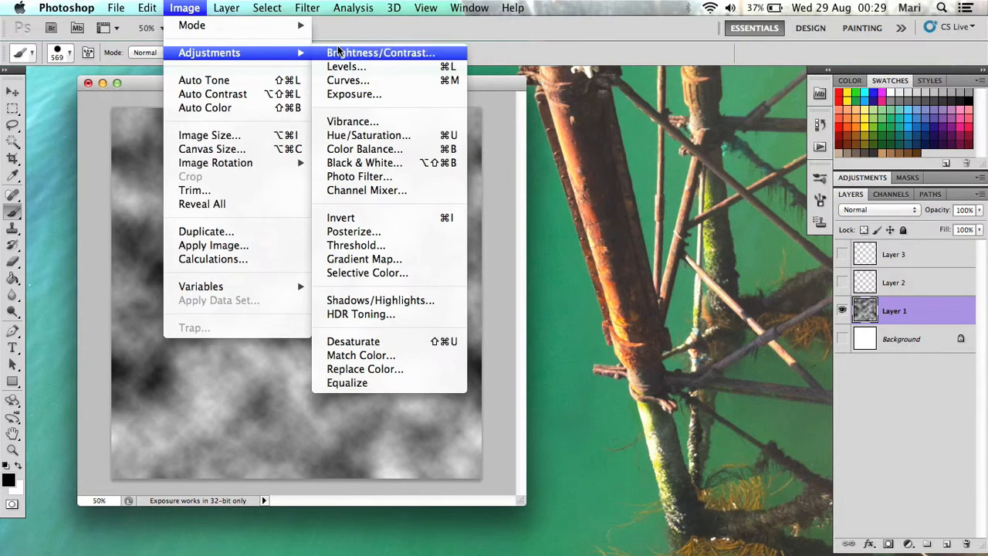
{"action": "left_click", "coordinate": [380, 53]}
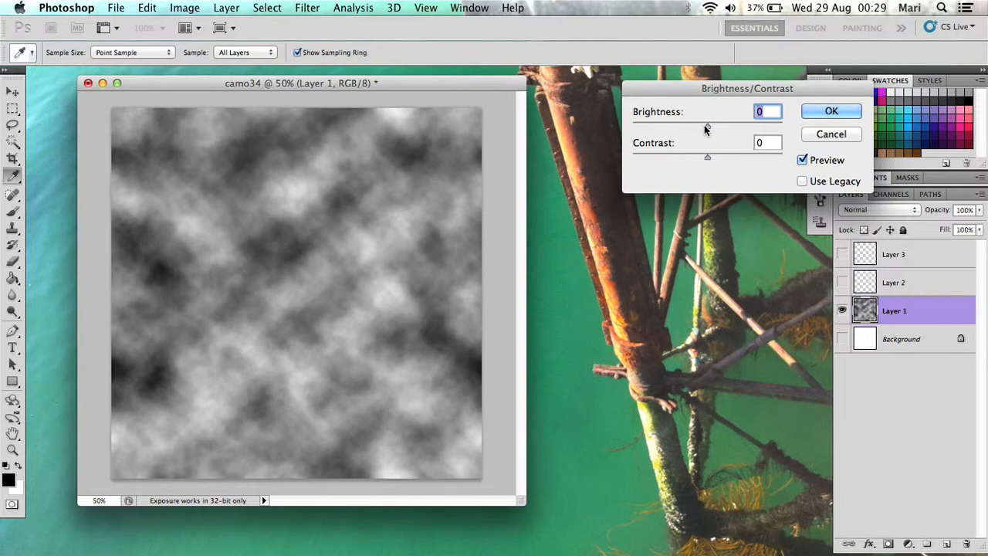
{"action": "left_click_drag", "start_coordinate": [707, 127], "coordinate": [732, 127]}
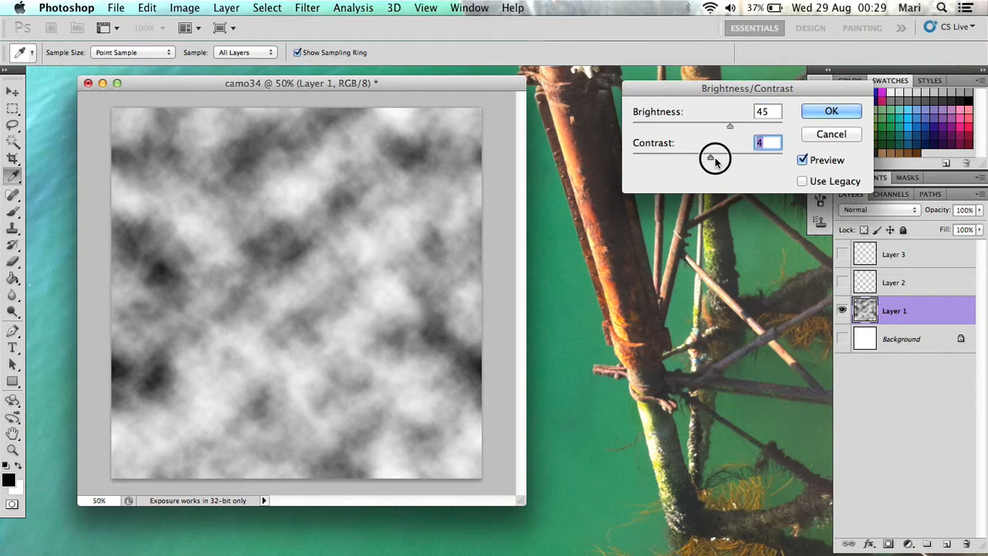
{"action": "left_click_drag", "start_coordinate": [713, 157], "coordinate": [744, 157]}
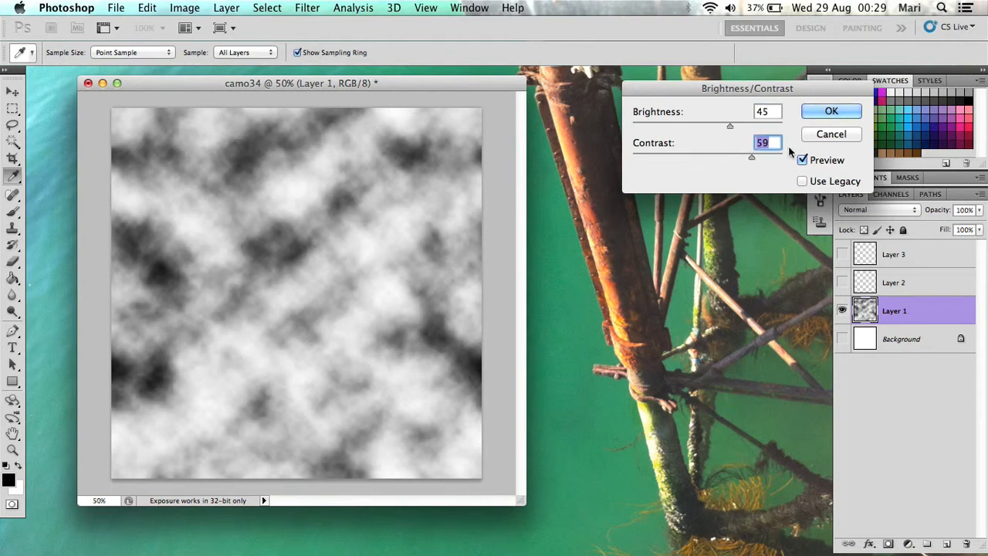
{"action": "left_click", "coordinate": [830, 111]}
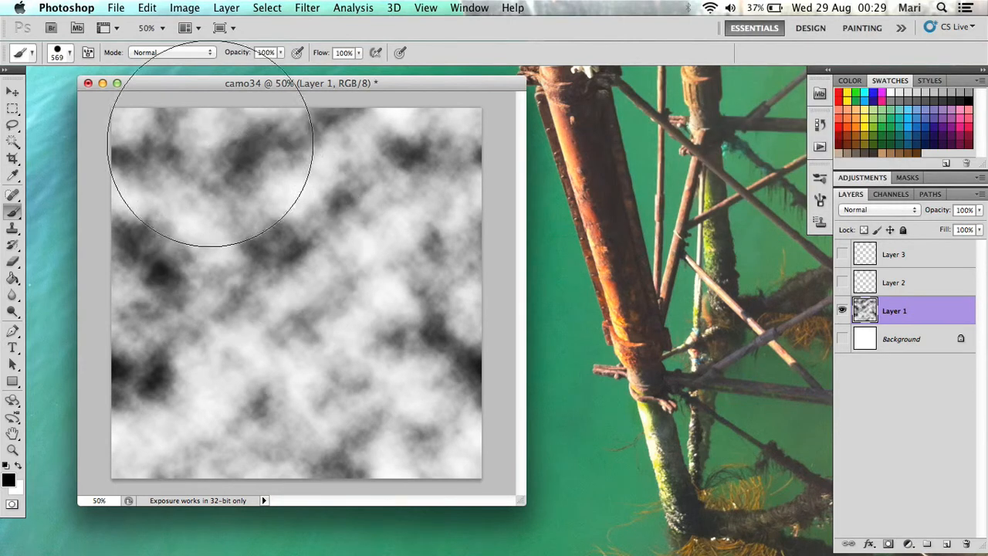
Posterize the clouds into flat grey tones and Magic-Wand the white areas.
{"action": "left_click", "coordinate": [185, 6]}
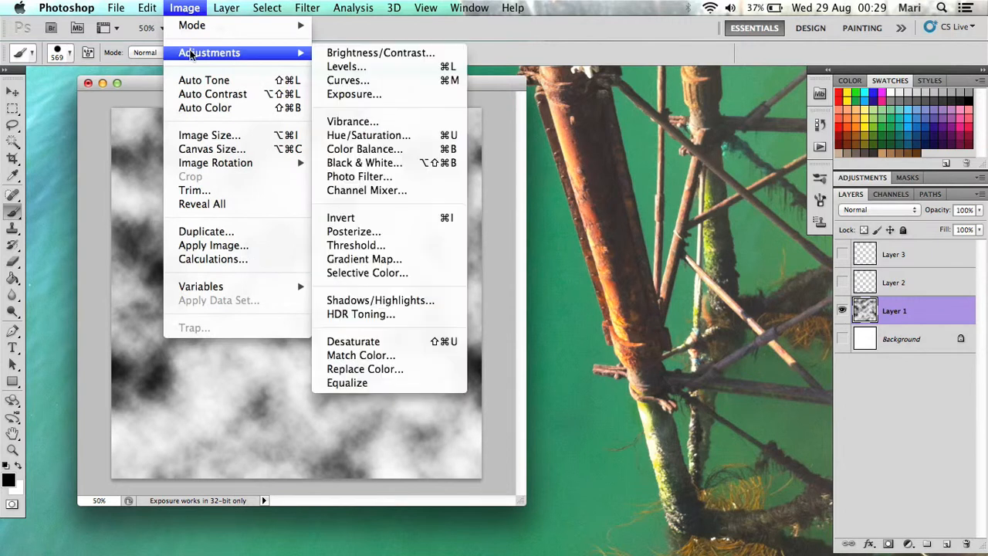
{"action": "mouse_move", "coordinate": [354, 232]}
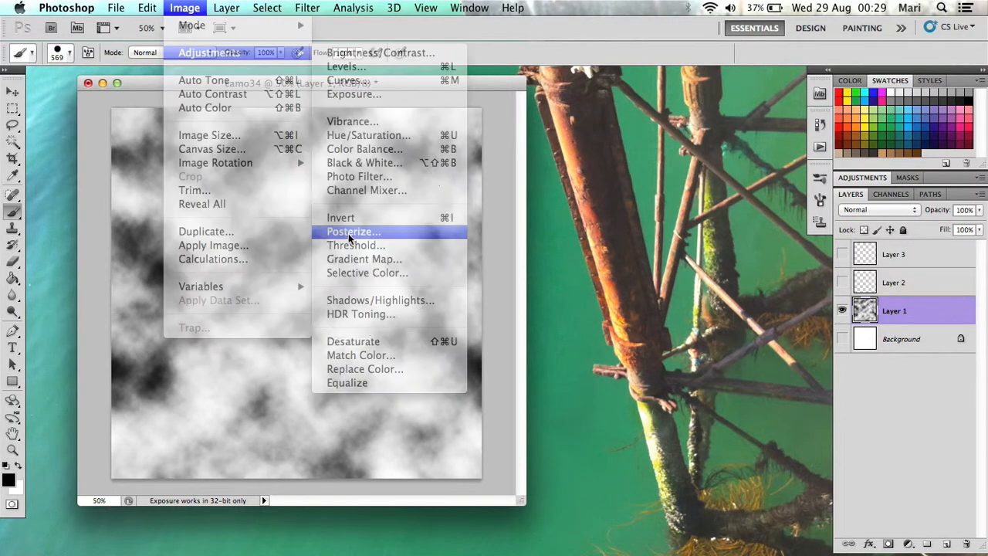
{"action": "left_click", "coordinate": [352, 231]}
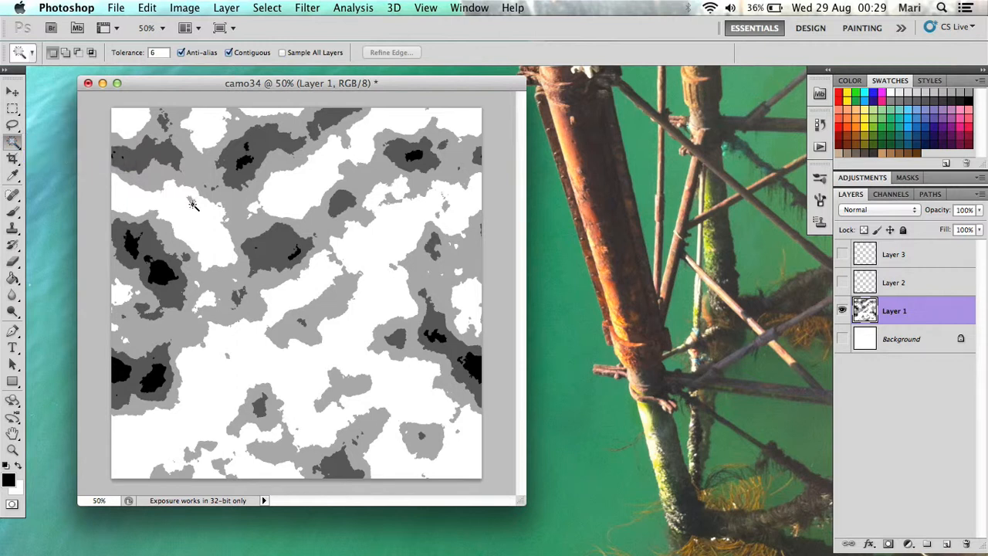
{"action": "mouse_move", "coordinate": [198, 228]}
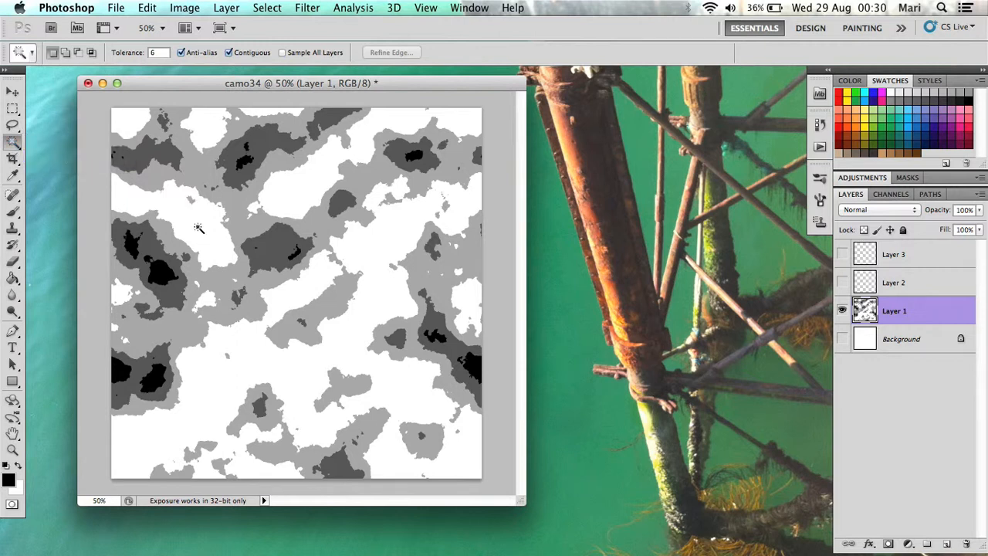
{"action": "mouse_move", "coordinate": [415, 441]}
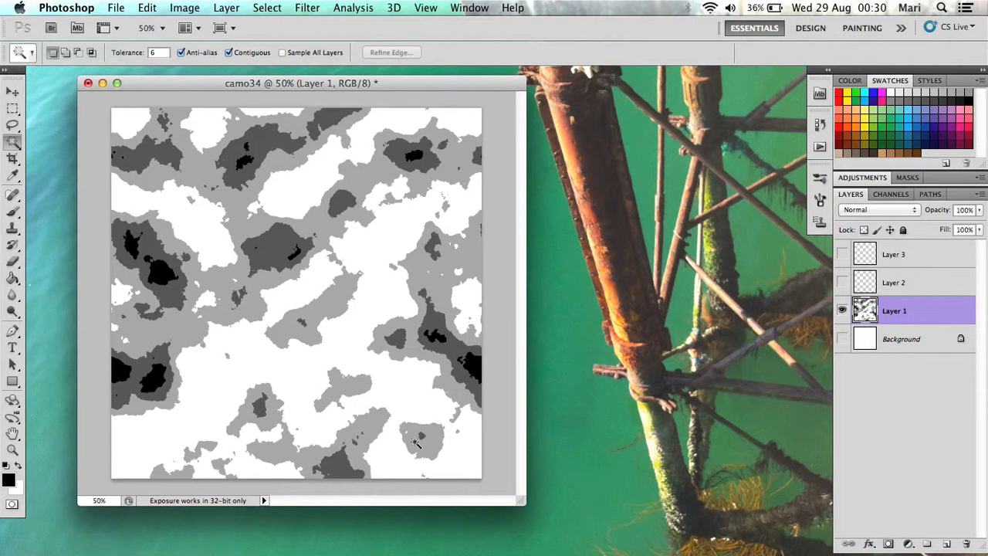
{"action": "left_click", "coordinate": [448, 309]}
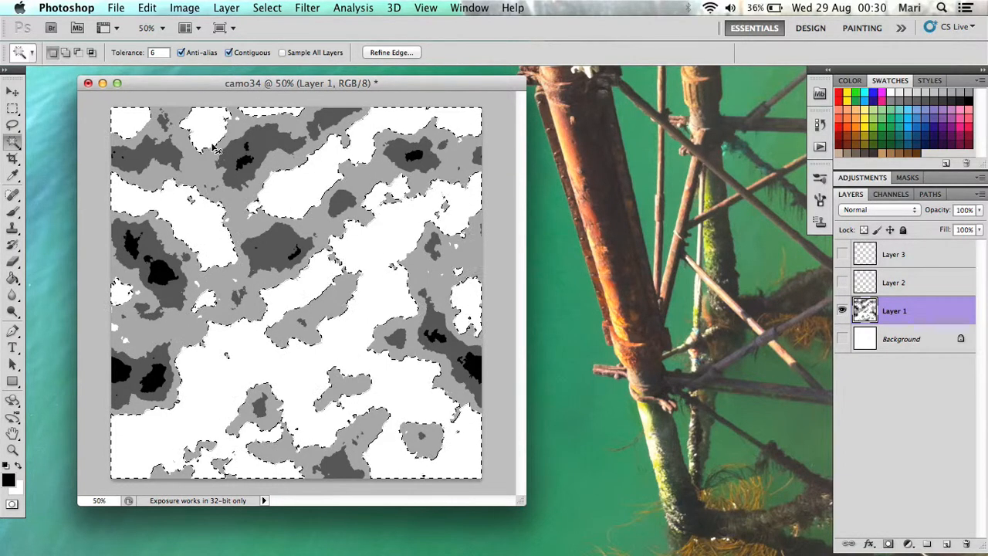
{"action": "left_click", "coordinate": [426, 6]}
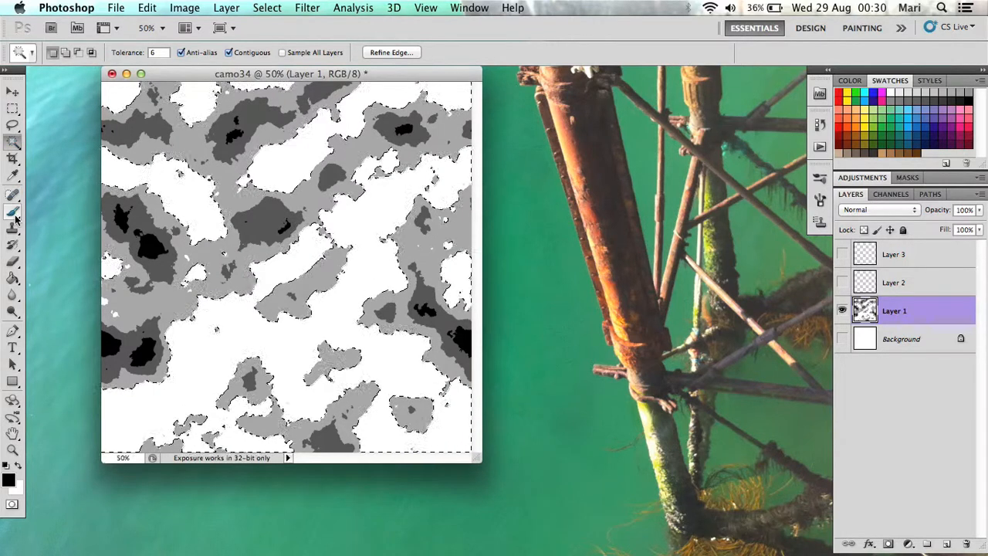
Select the grey patch areas of the posterized pattern with the Magic Wand.
{"action": "left_click", "coordinate": [12, 213]}
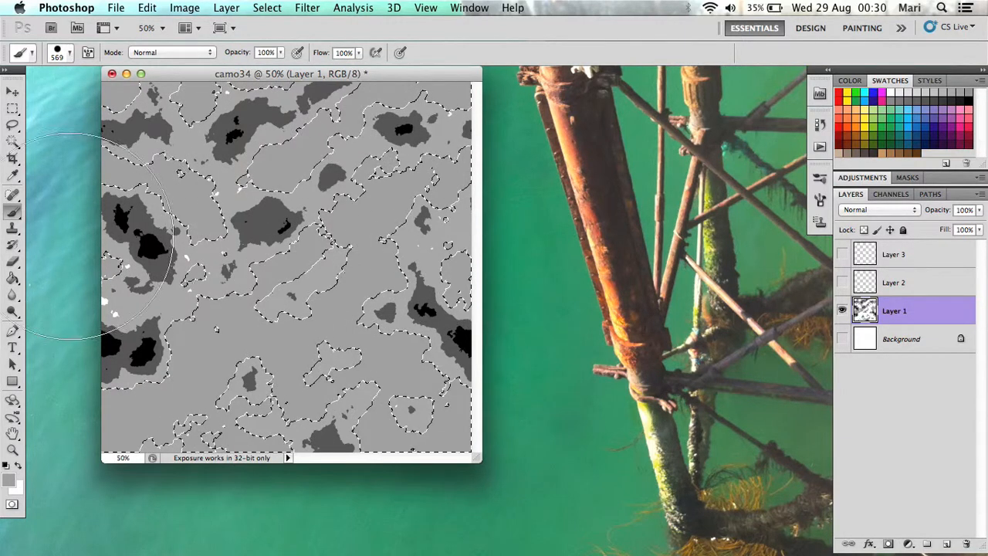
{"action": "mouse_move", "coordinate": [309, 232]}
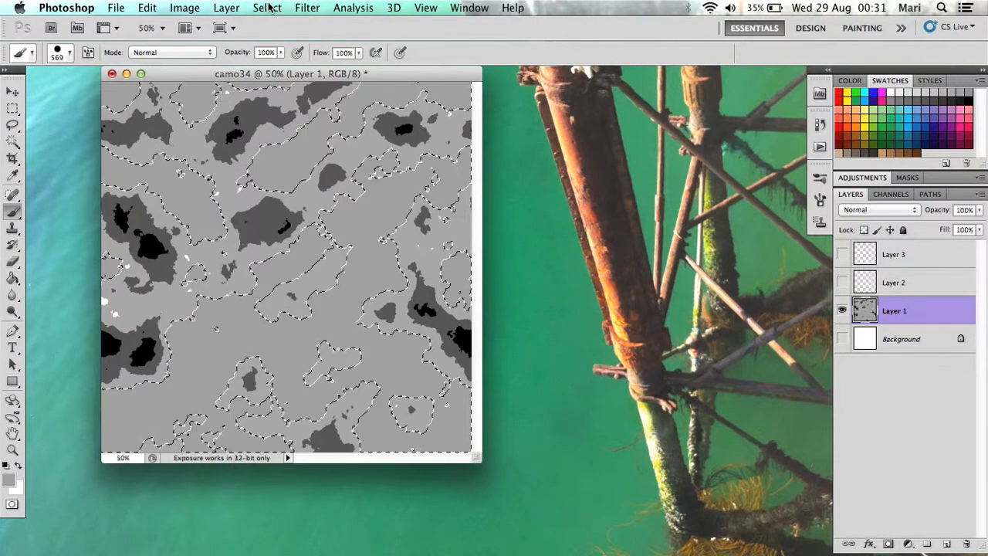
Invert the selection, delete it to leave grey shapes on transparency, then show only Layer 2.
{"action": "left_click", "coordinate": [265, 8]}
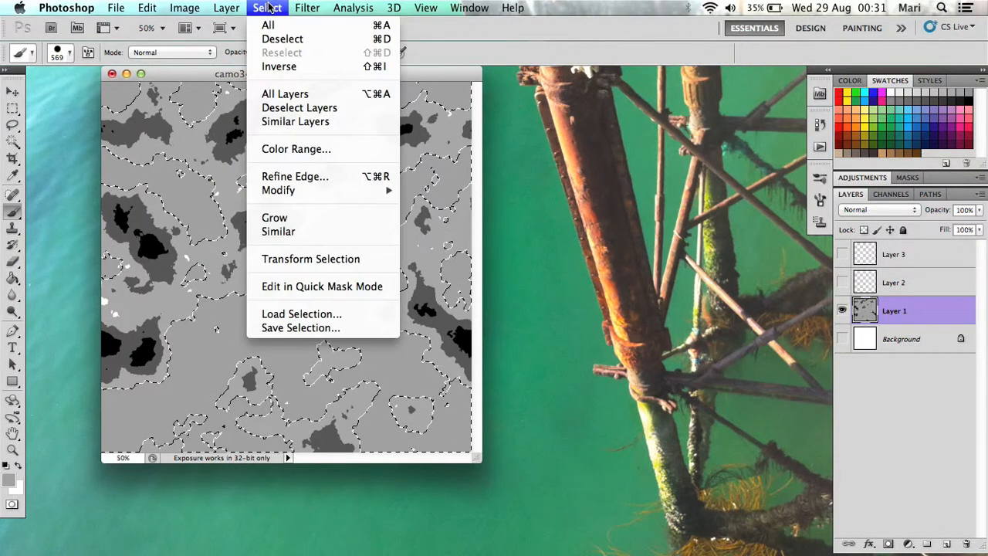
{"action": "mouse_move", "coordinate": [278, 66]}
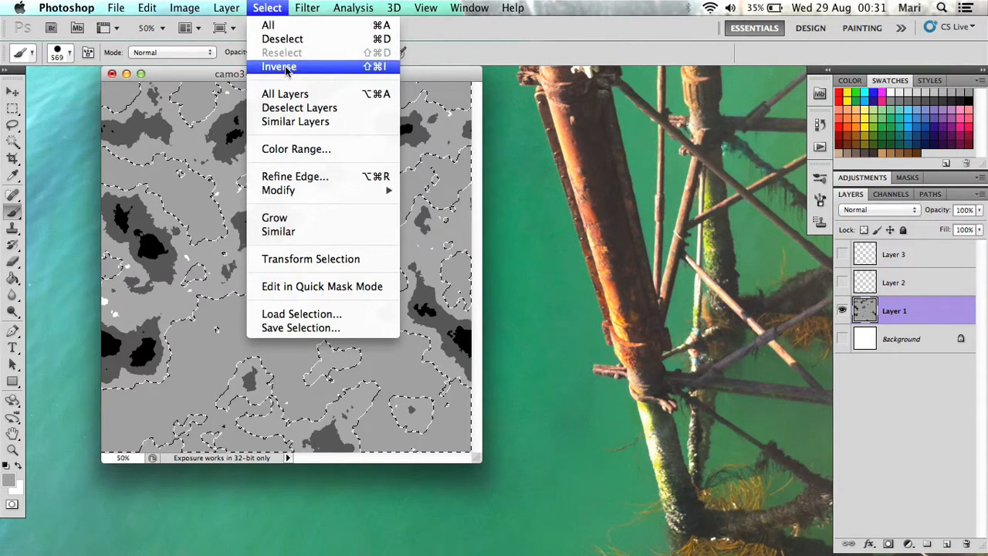
{"action": "left_click", "coordinate": [278, 67]}
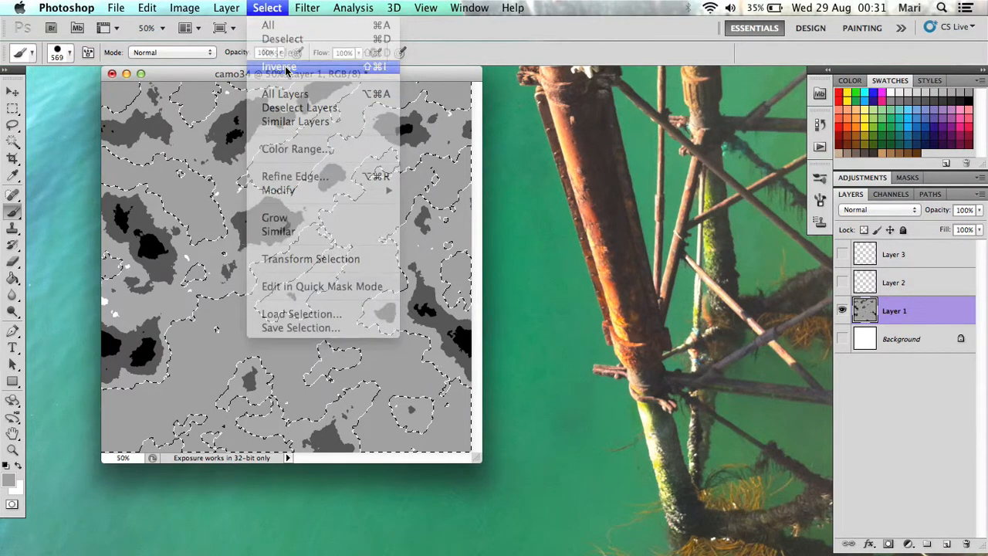
{"action": "left_click", "coordinate": [278, 66]}
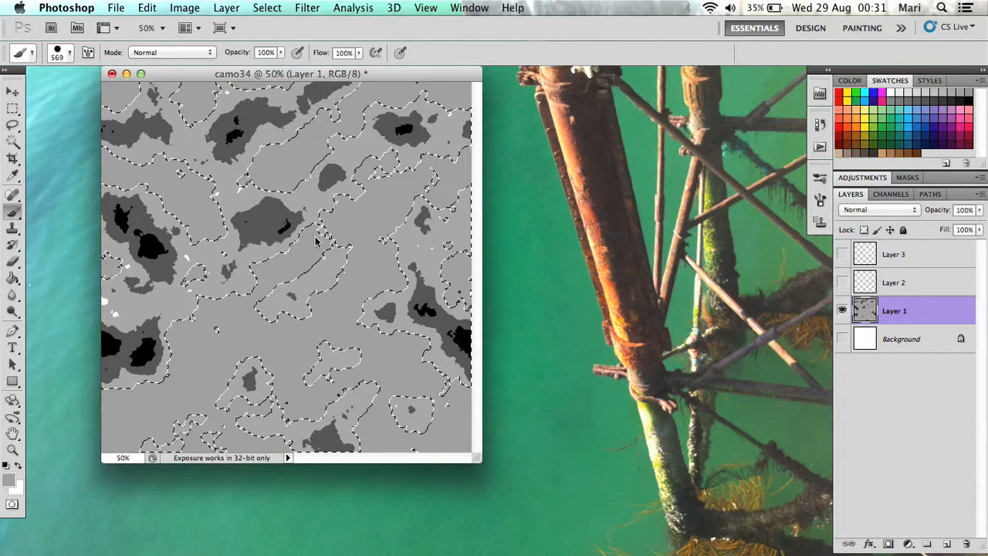
{"action": "mouse_move", "coordinate": [316, 239]}
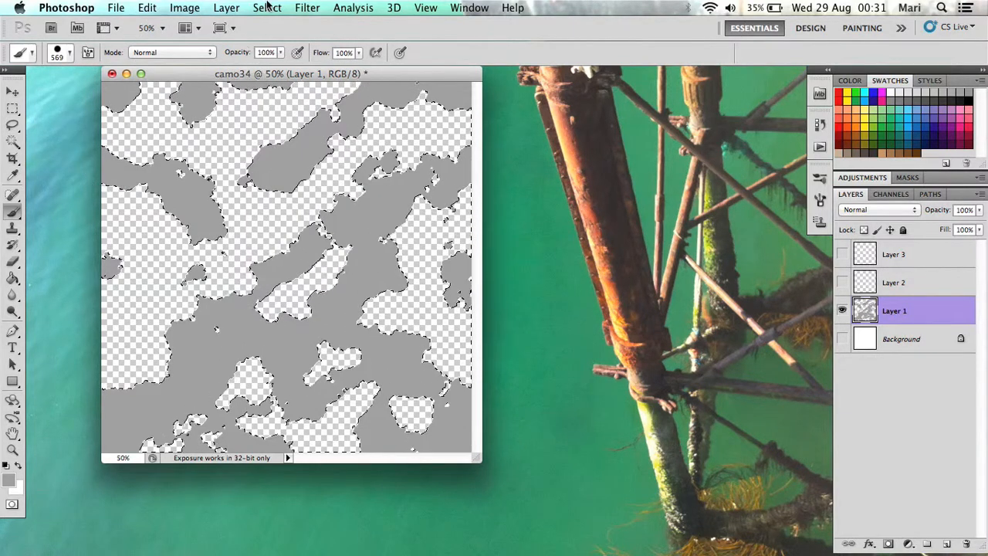
{"action": "left_click", "coordinate": [266, 8]}
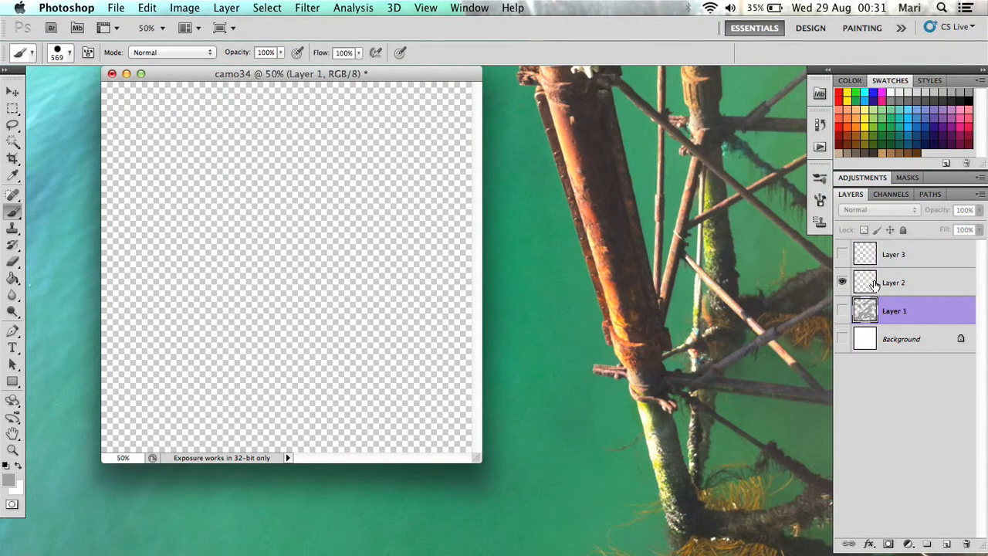
Select Layer 2 and brush solid black across the whole canvas.
{"action": "left_click", "coordinate": [894, 281]}
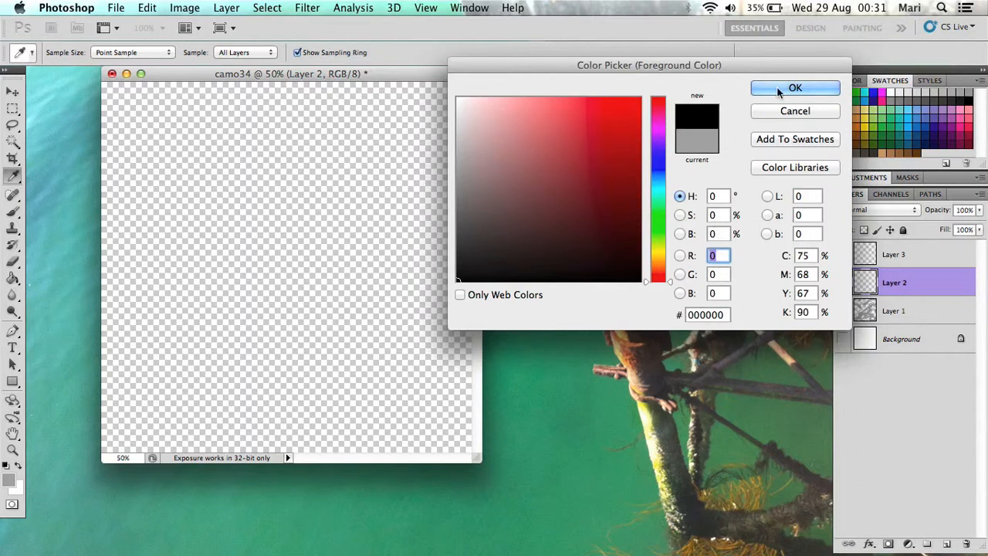
{"action": "left_click", "coordinate": [795, 86]}
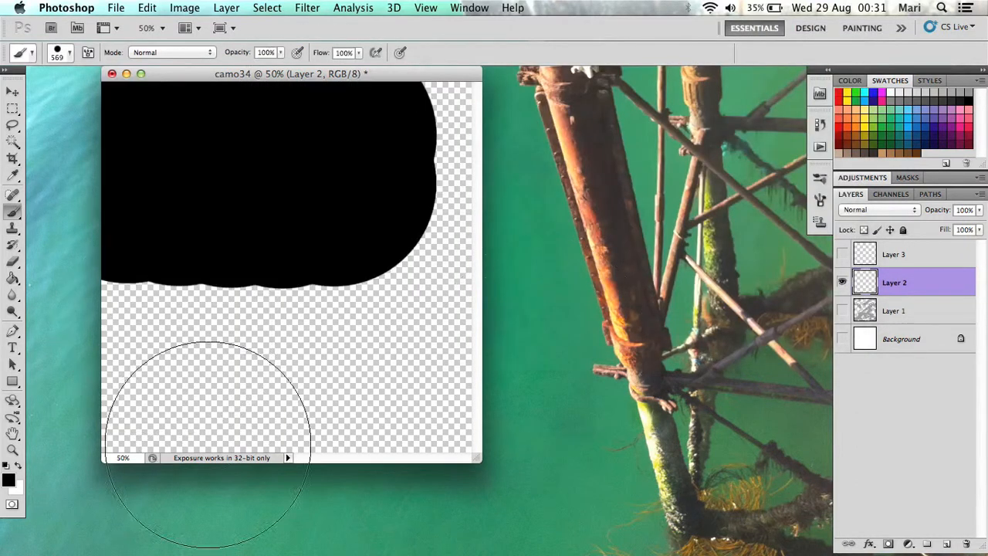
{"action": "left_click_drag", "start_coordinate": [204, 448], "coordinate": [479, 216]}
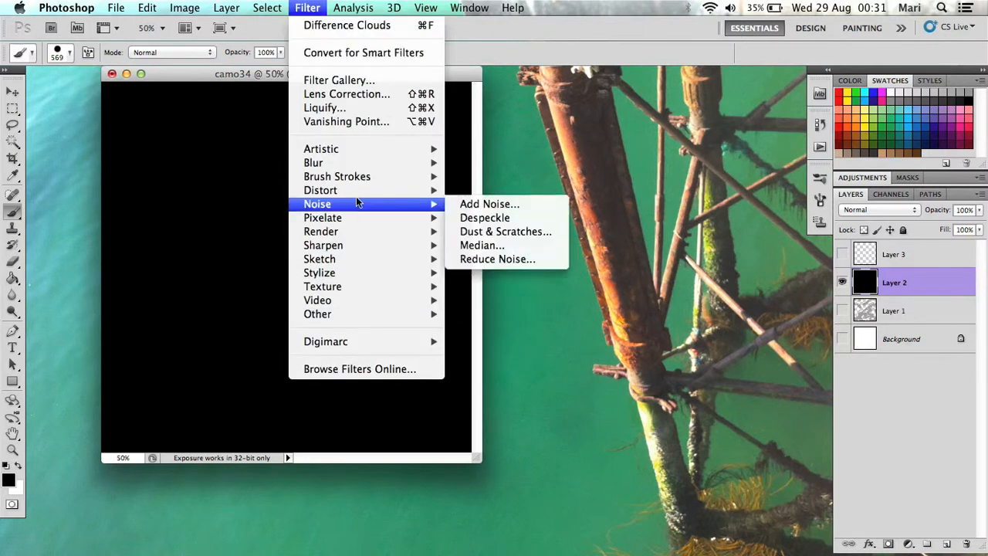
{"action": "mouse_move", "coordinate": [321, 231]}
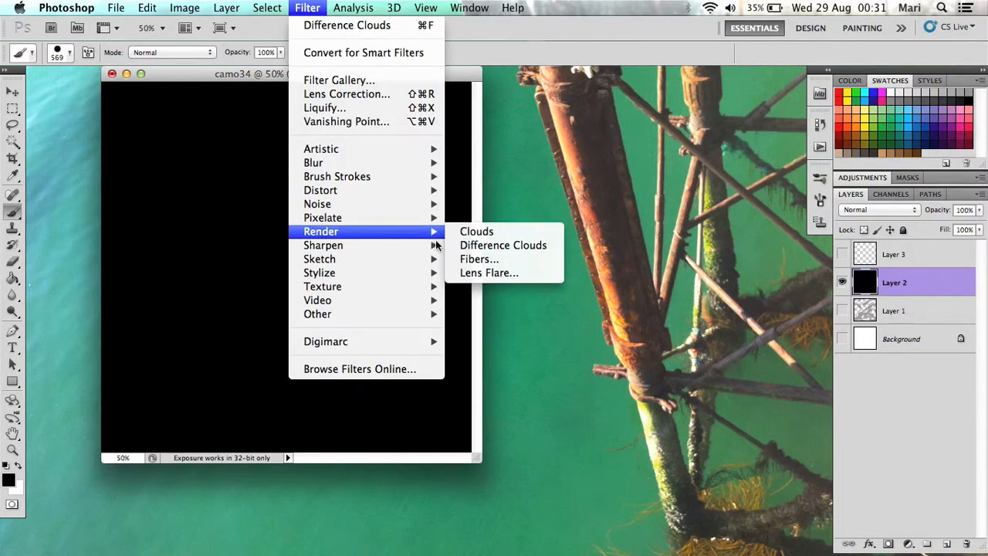
Render clouds on Layer 2 and set Brightness 39, Contrast 19.
{"action": "left_click", "coordinate": [475, 232]}
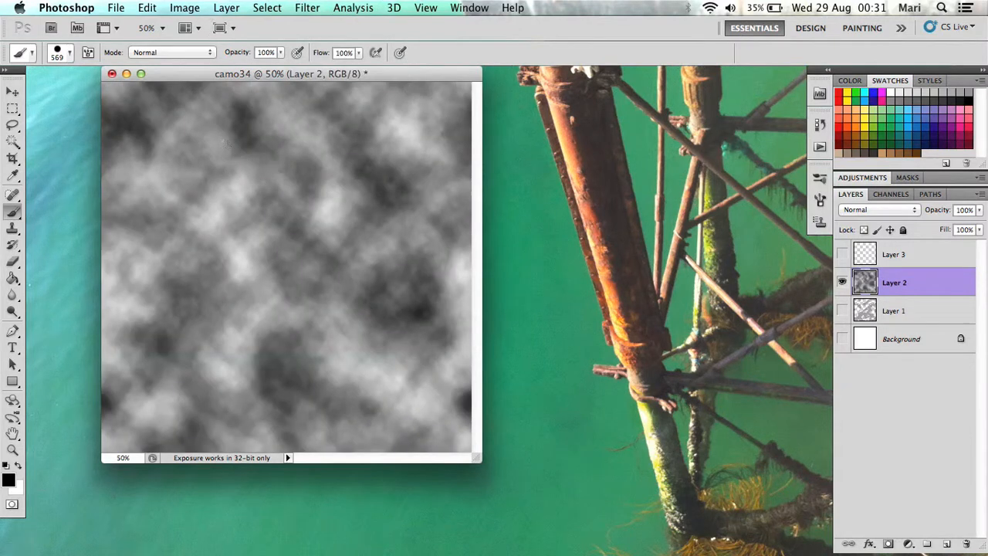
{"action": "left_click", "coordinate": [185, 6]}
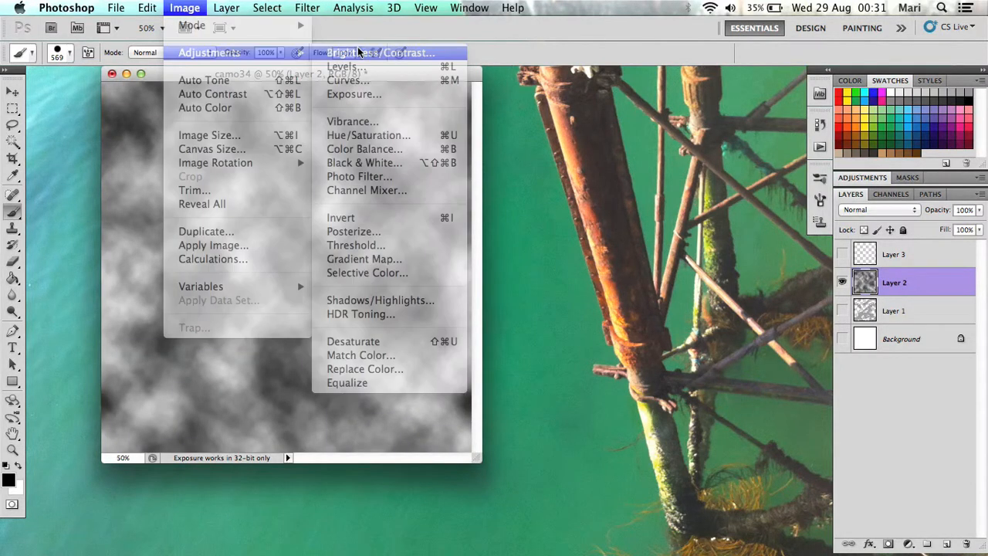
{"action": "left_click", "coordinate": [377, 52]}
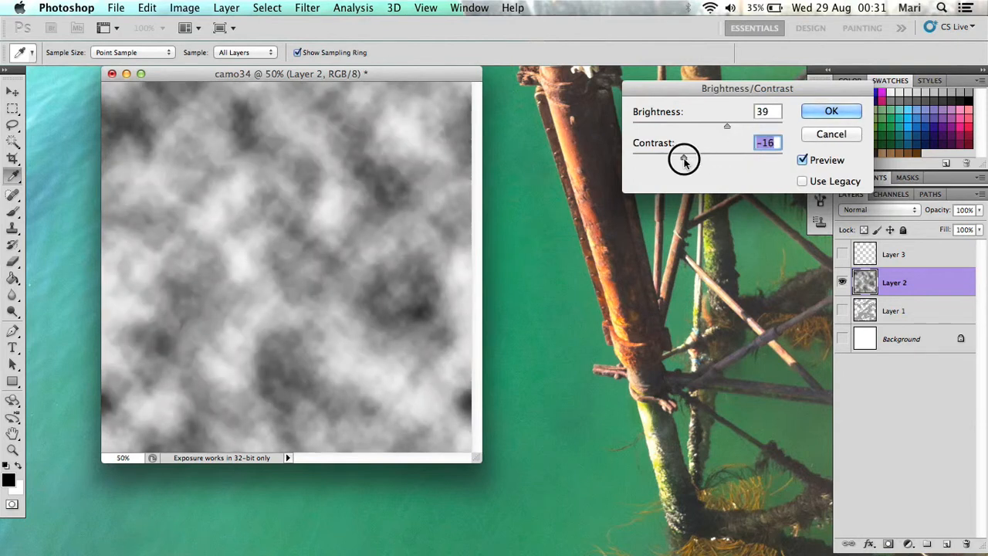
{"action": "left_click_drag", "start_coordinate": [685, 157], "coordinate": [722, 157]}
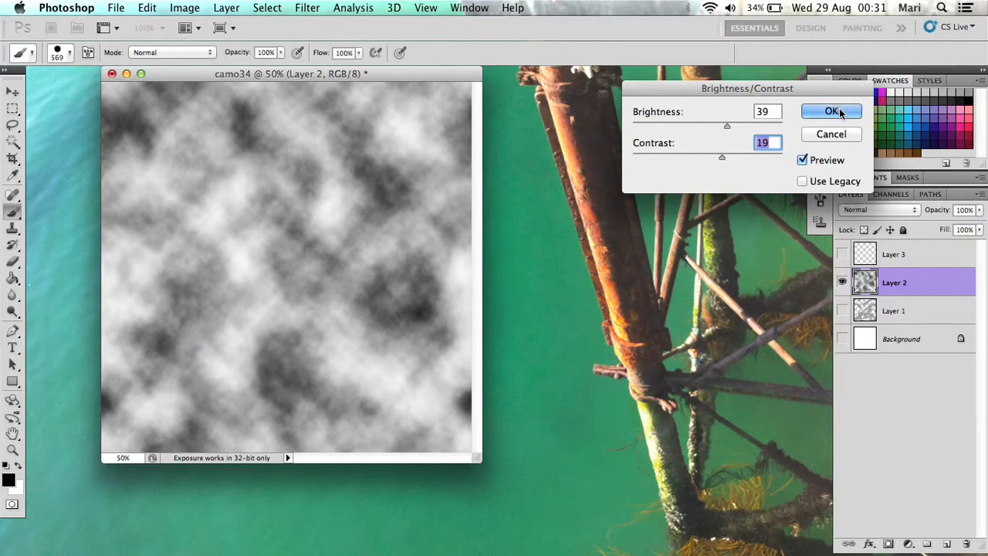
{"action": "left_click", "coordinate": [830, 112]}
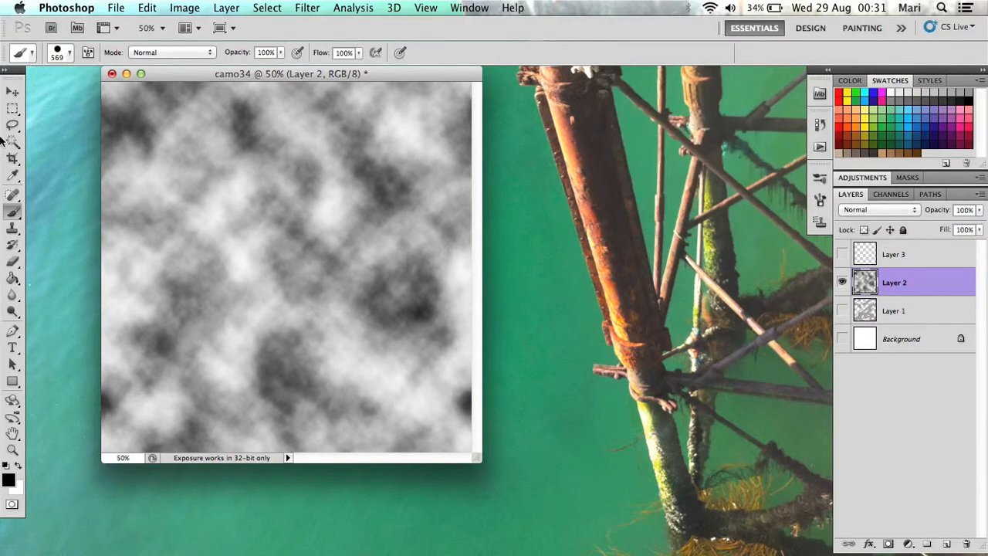
Posterize Layer 2's clouds to 4 flat levels of white, greys and black.
{"action": "left_click", "coordinate": [185, 6]}
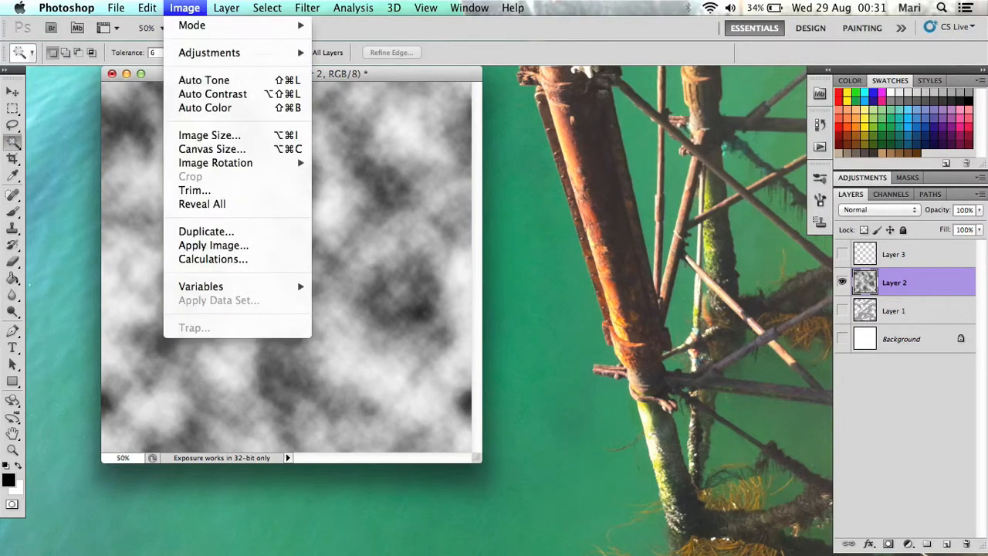
{"action": "mouse_move", "coordinate": [210, 136]}
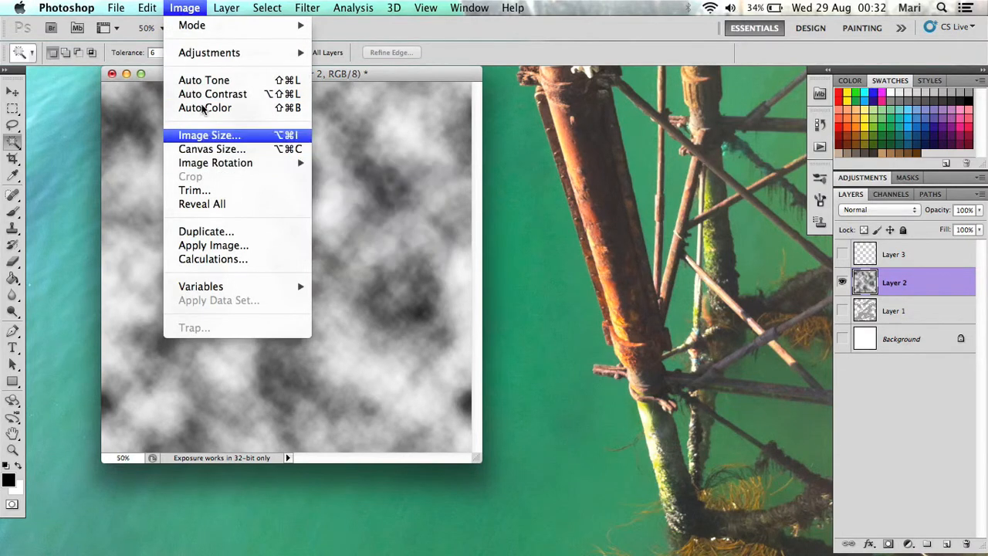
{"action": "mouse_move", "coordinate": [210, 53]}
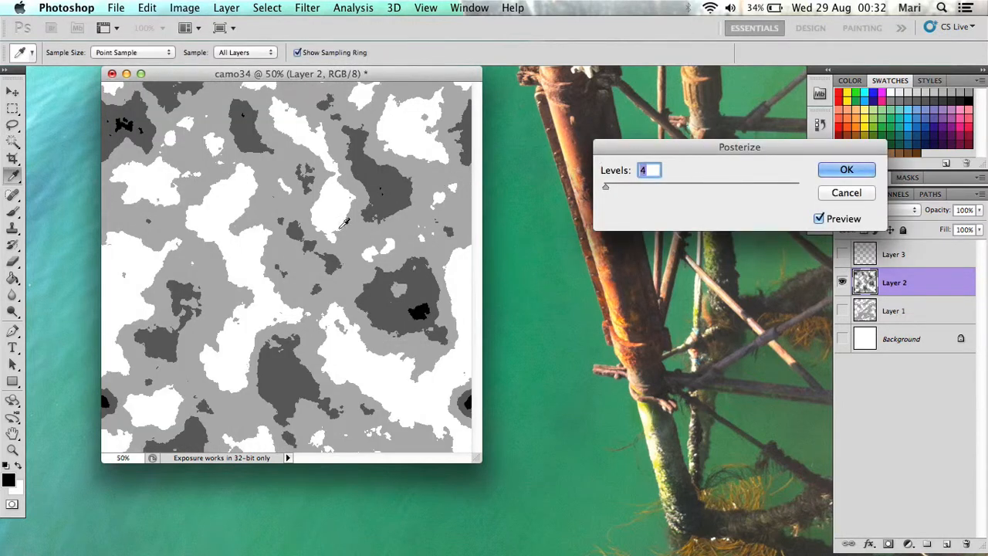
{"action": "mouse_move", "coordinate": [224, 269]}
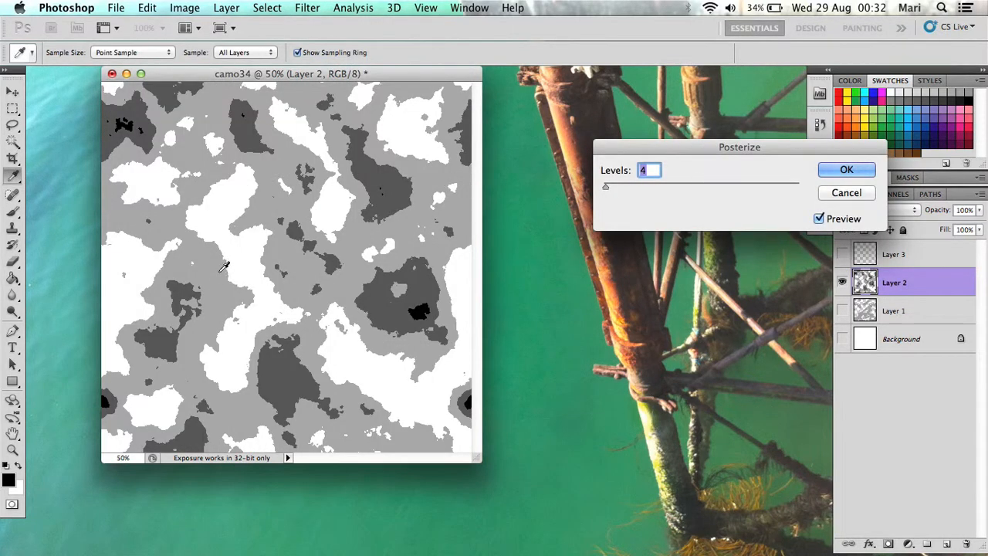
{"action": "mouse_move", "coordinate": [846, 168]}
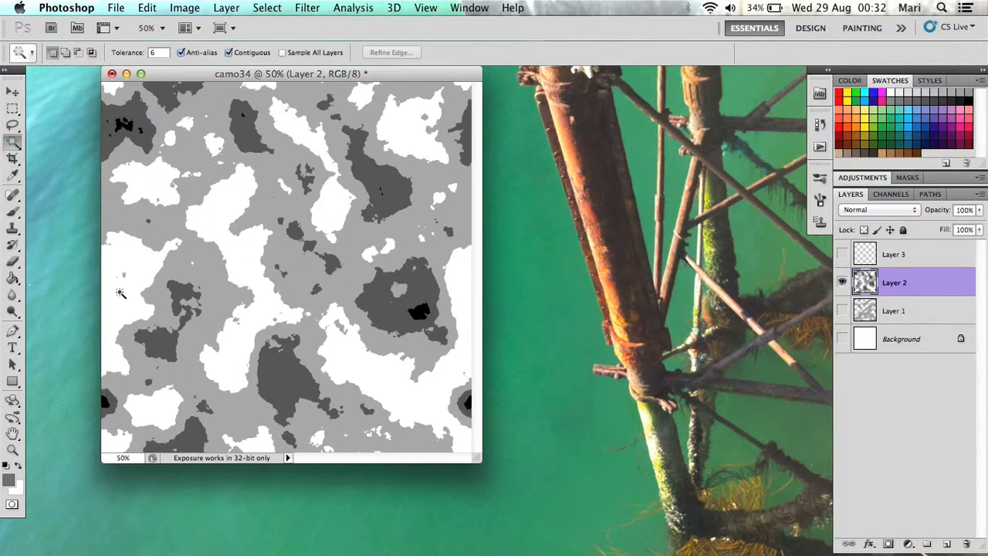
Shift-select every white patch of the posterized pattern with the Magic Wand.
{"action": "left_click", "coordinate": [203, 179]}
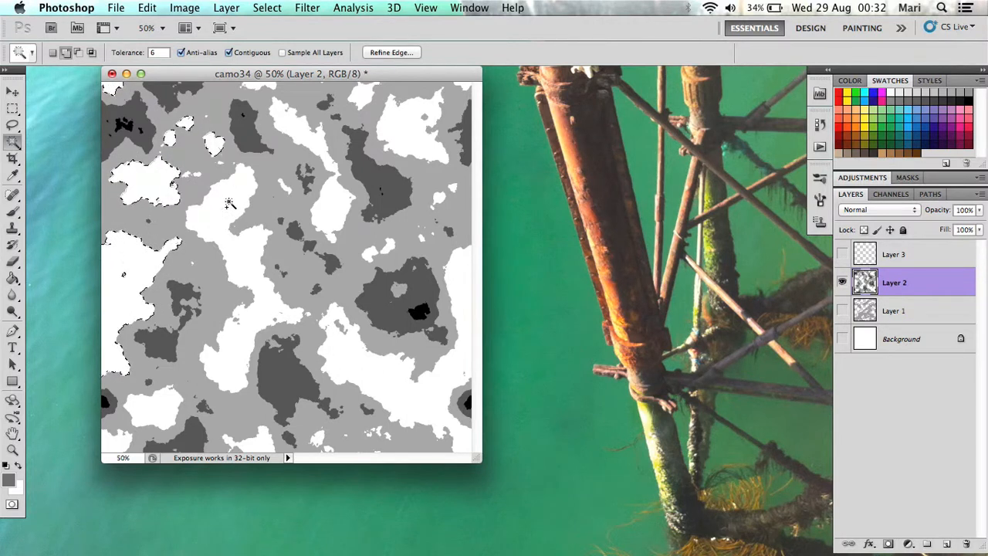
{"action": "left_click", "coordinate": [195, 171]}
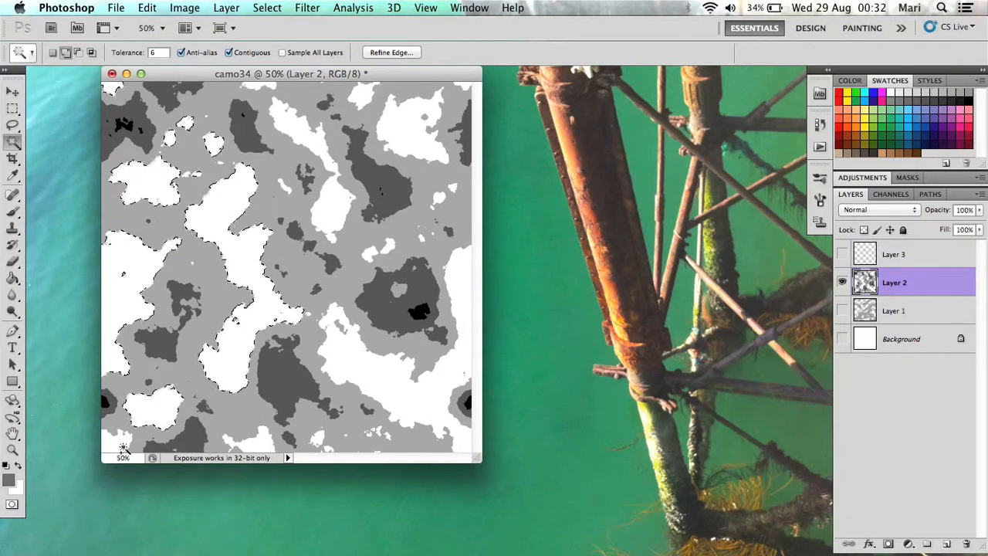
{"action": "left_click", "coordinate": [321, 440]}
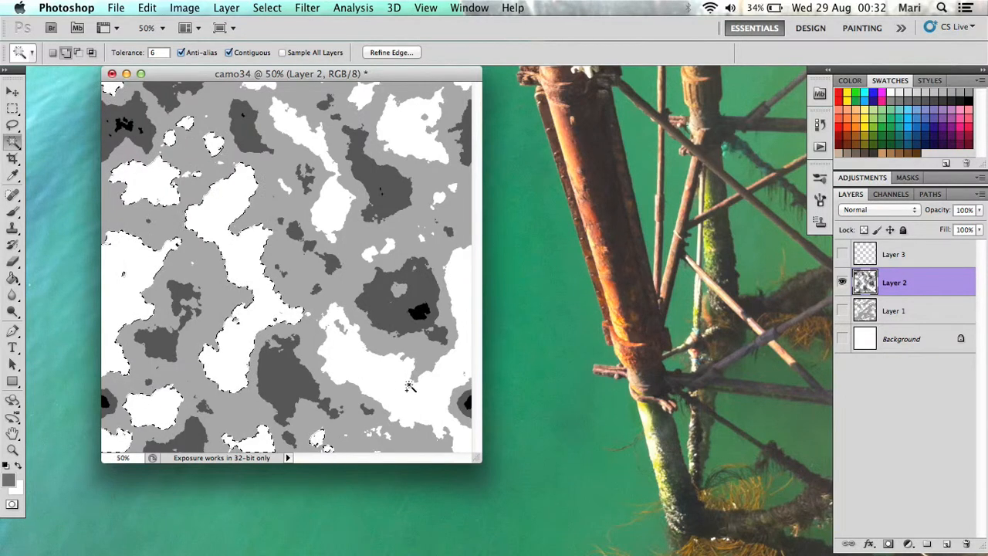
{"action": "left_click", "coordinate": [409, 130]}
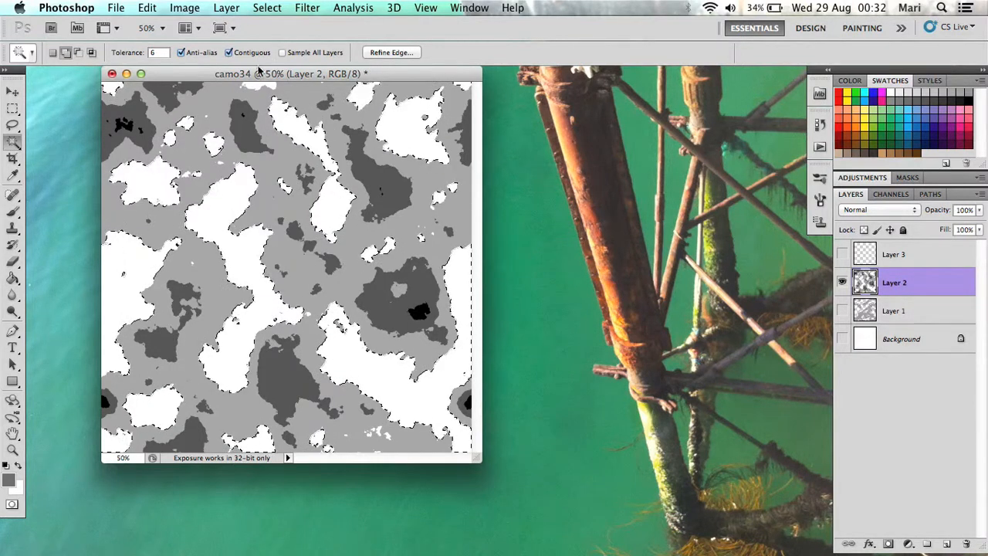
{"action": "left_click", "coordinate": [207, 197]}
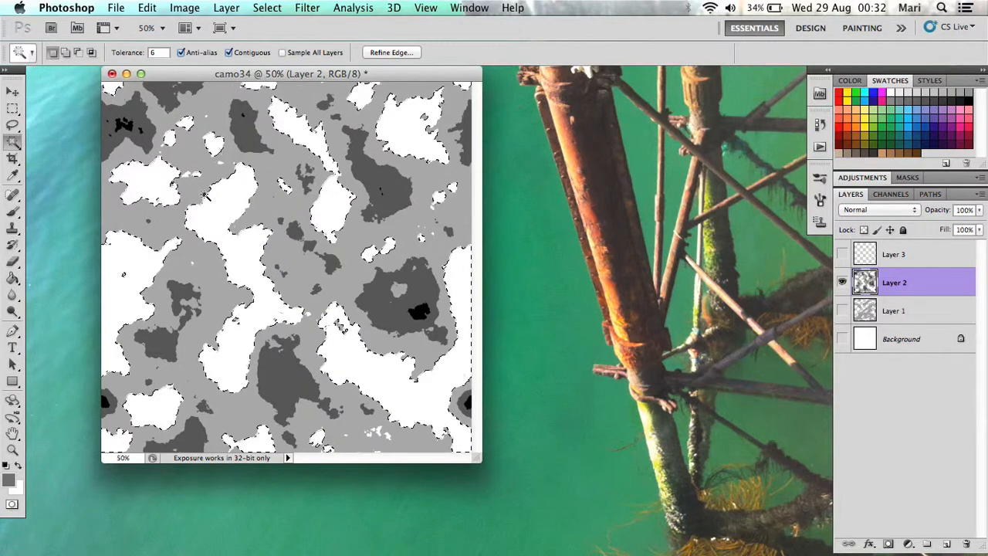
{"action": "left_click", "coordinate": [387, 439]}
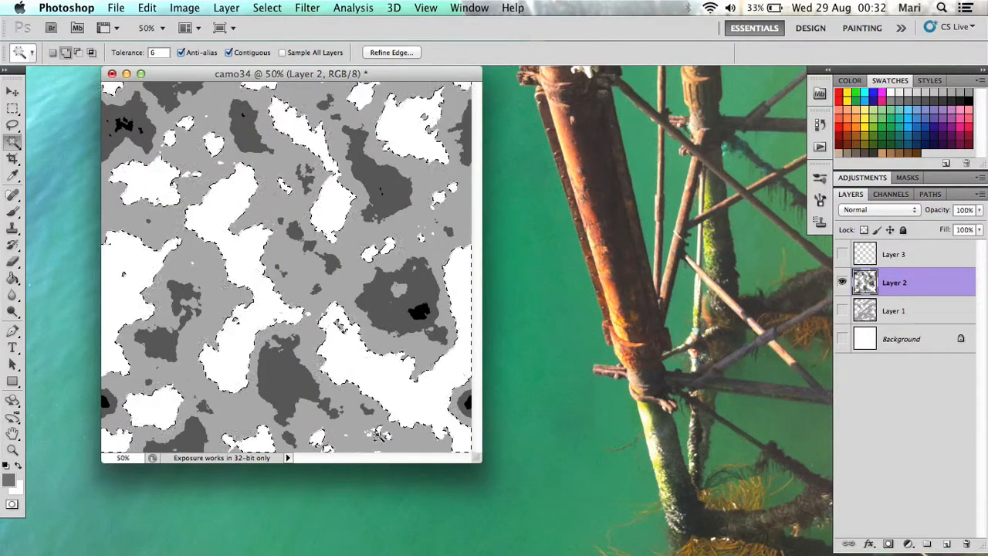
{"action": "left_click", "coordinate": [13, 215]}
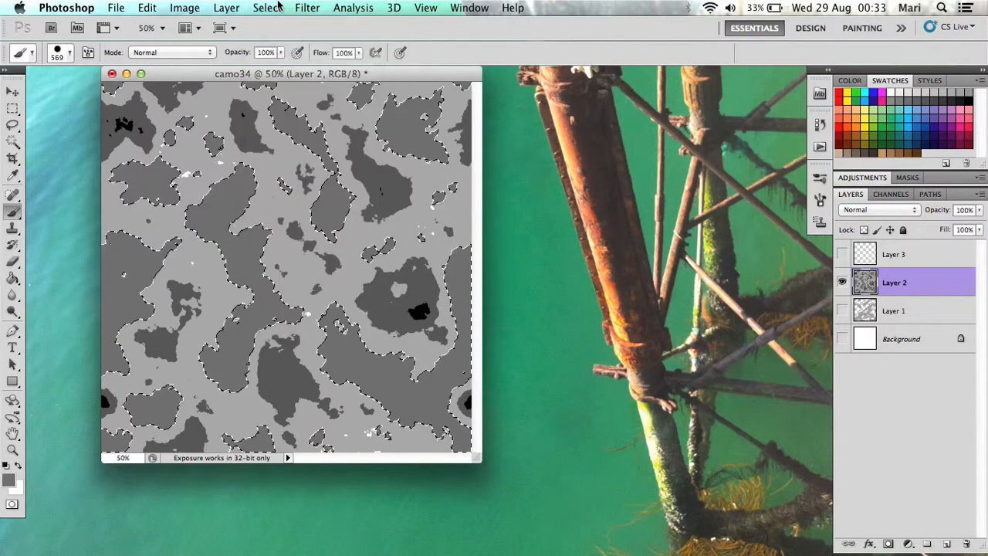
Invert to the light tones, delete them from Layer 2, then show only Layer 3.
{"action": "left_click", "coordinate": [267, 6]}
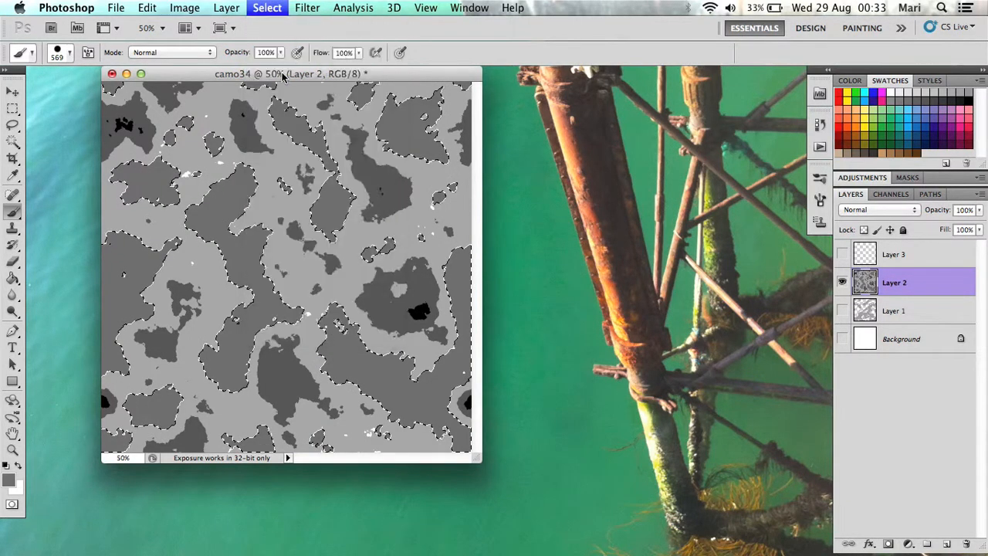
{"action": "key", "text": "Delete"}
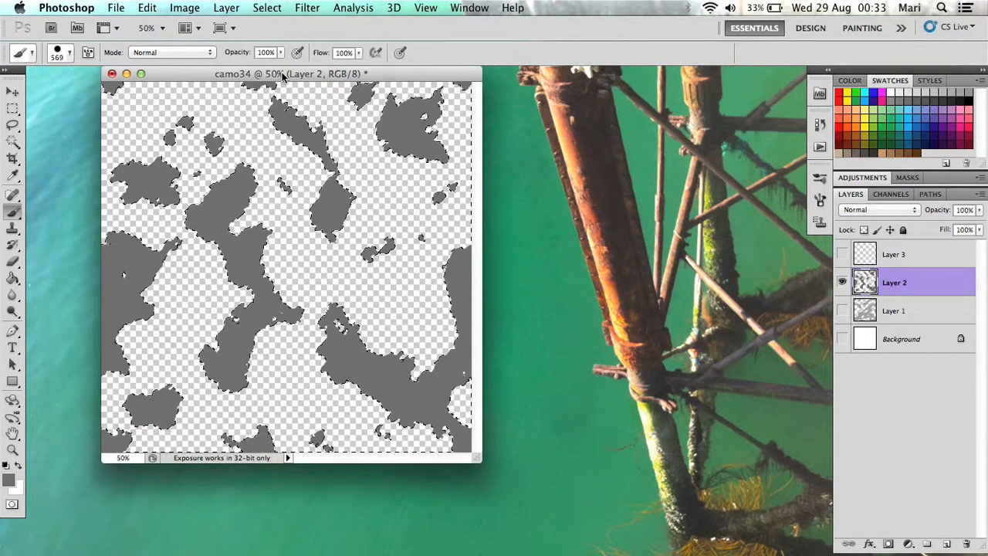
{"action": "left_click", "coordinate": [843, 281]}
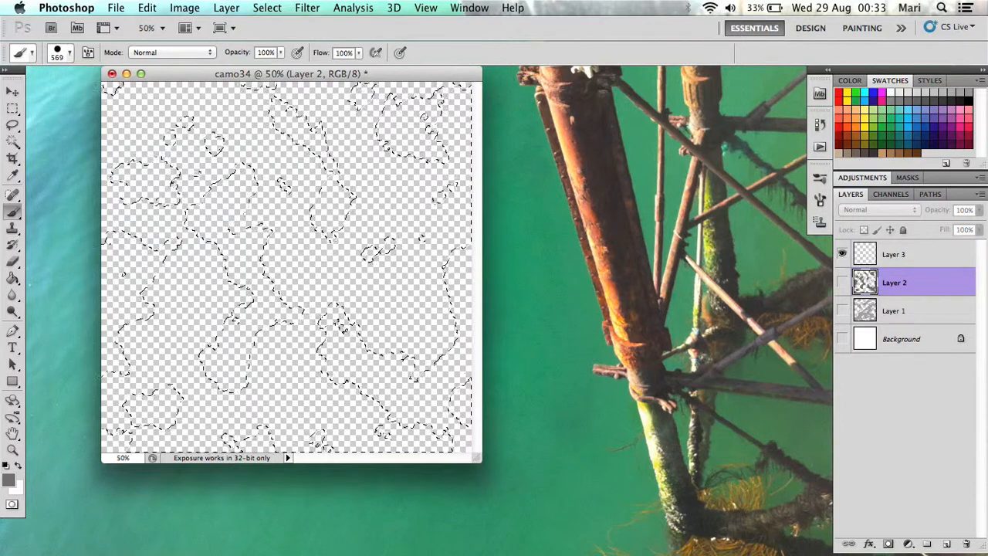
Deselect, confirm black as foreground colour and render clouds on Layer 3.
{"action": "left_click", "coordinate": [892, 253]}
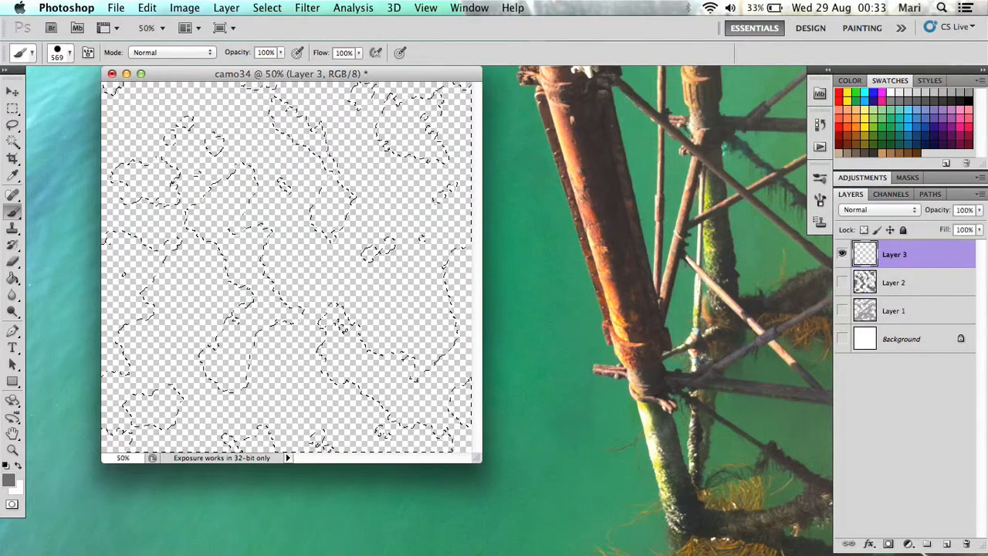
{"action": "left_click", "coordinate": [267, 7]}
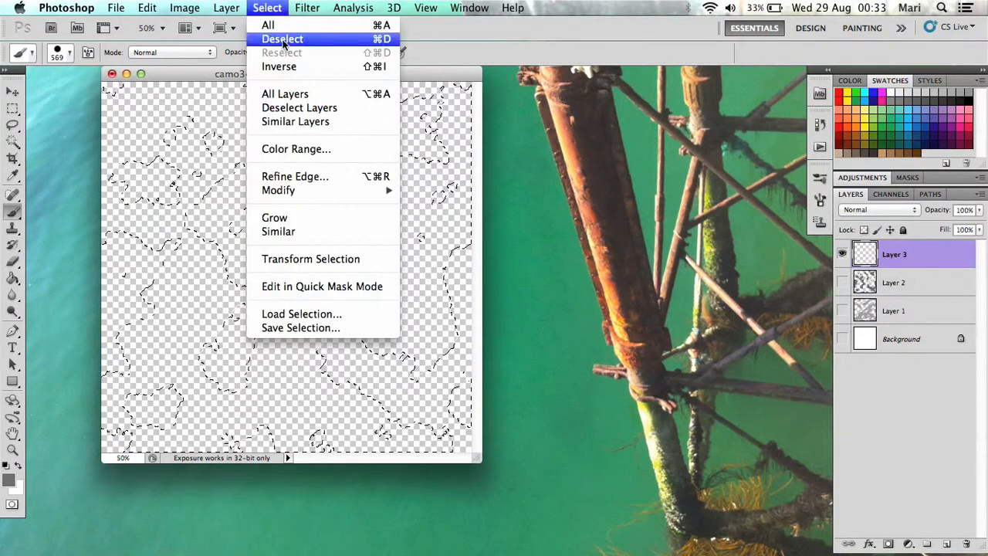
{"action": "left_click", "coordinate": [280, 39]}
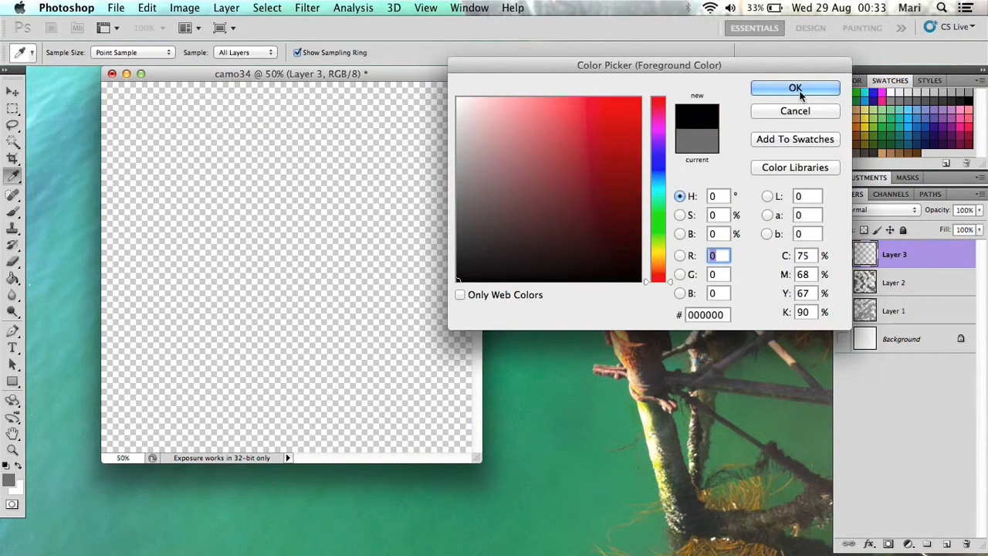
{"action": "left_click", "coordinate": [795, 86]}
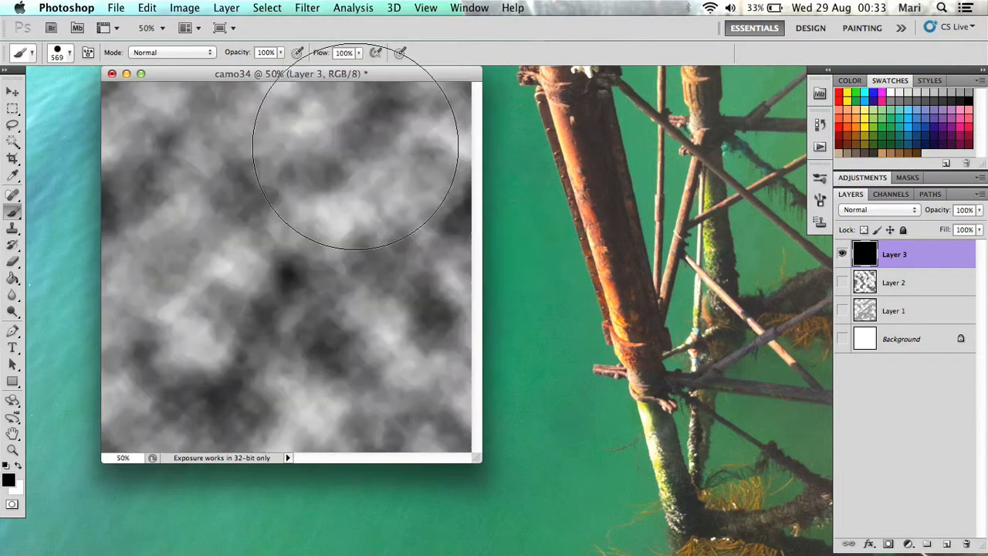
Adjust Layer 3's clouds to Brightness -19 and Contrast 36.
{"action": "left_click", "coordinate": [186, 7]}
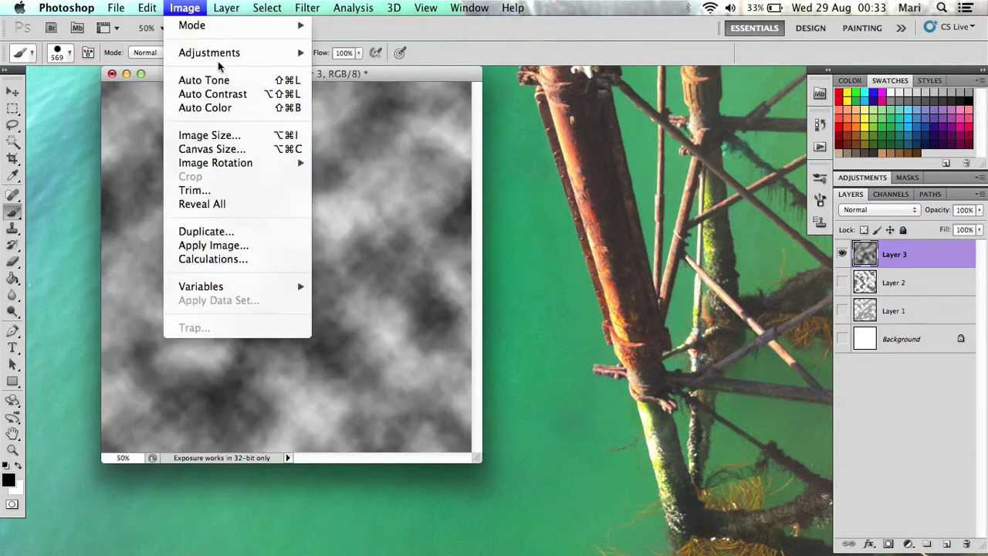
{"action": "left_click", "coordinate": [210, 53]}
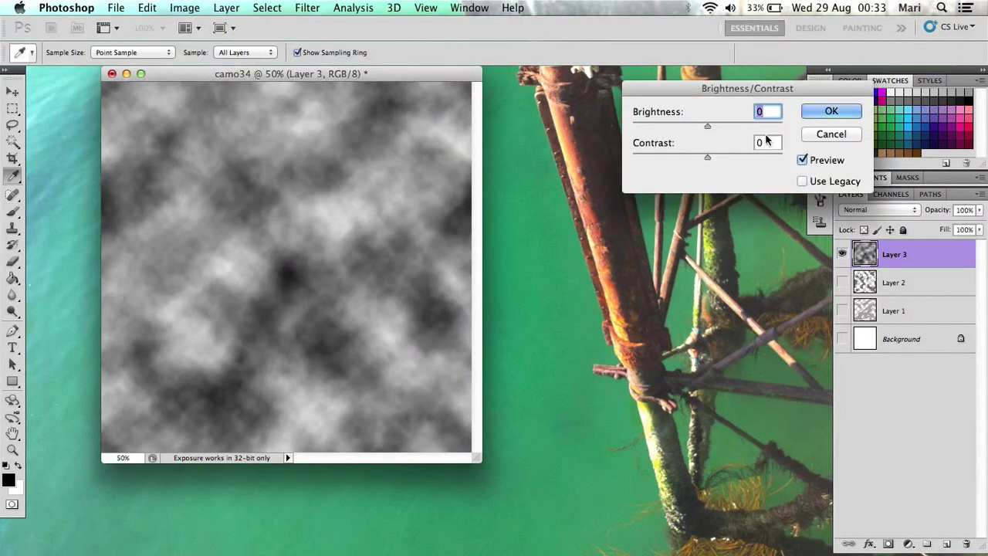
{"action": "left_click_drag", "start_coordinate": [707, 125], "coordinate": [725, 125]}
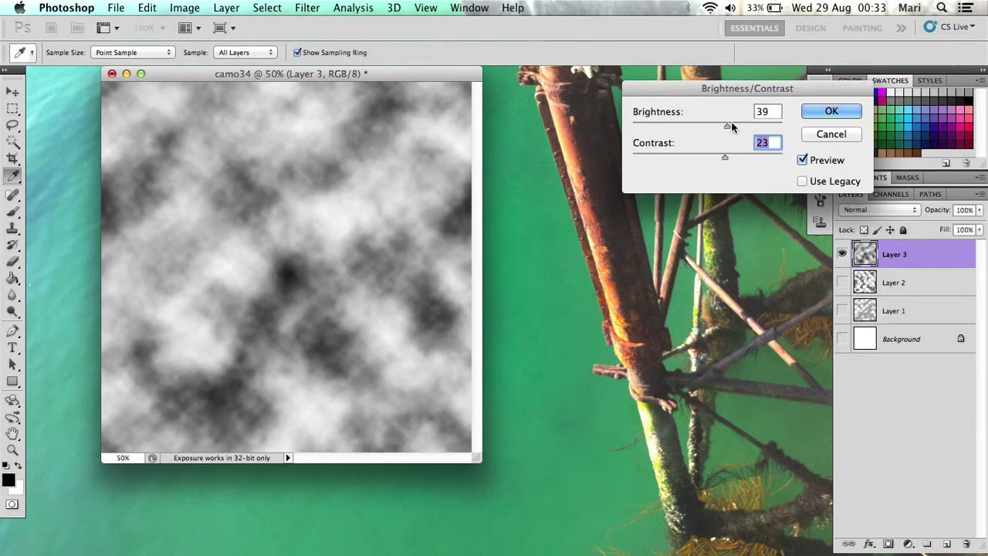
{"action": "left_click_drag", "start_coordinate": [729, 125], "coordinate": [670, 125]}
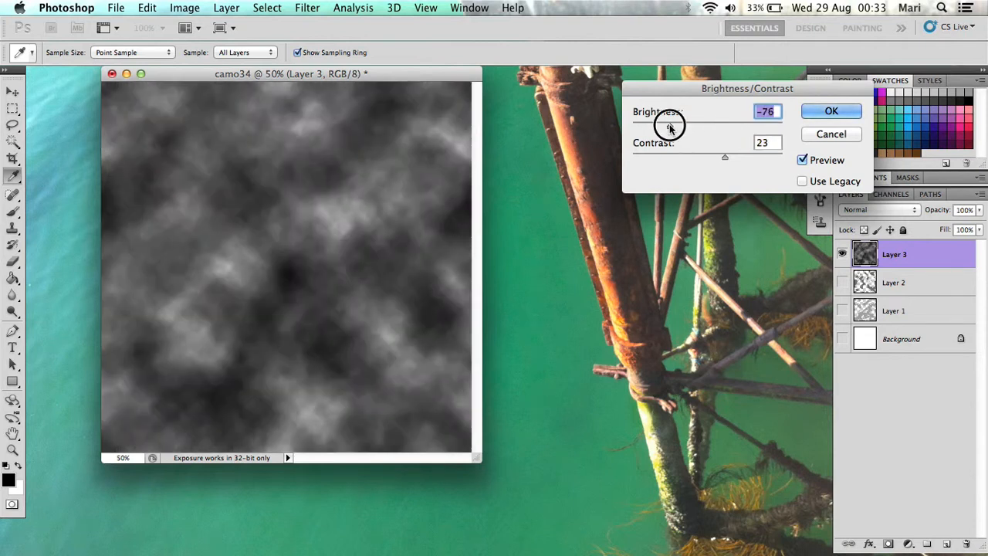
{"action": "left_click_drag", "start_coordinate": [669, 126], "coordinate": [697, 127]}
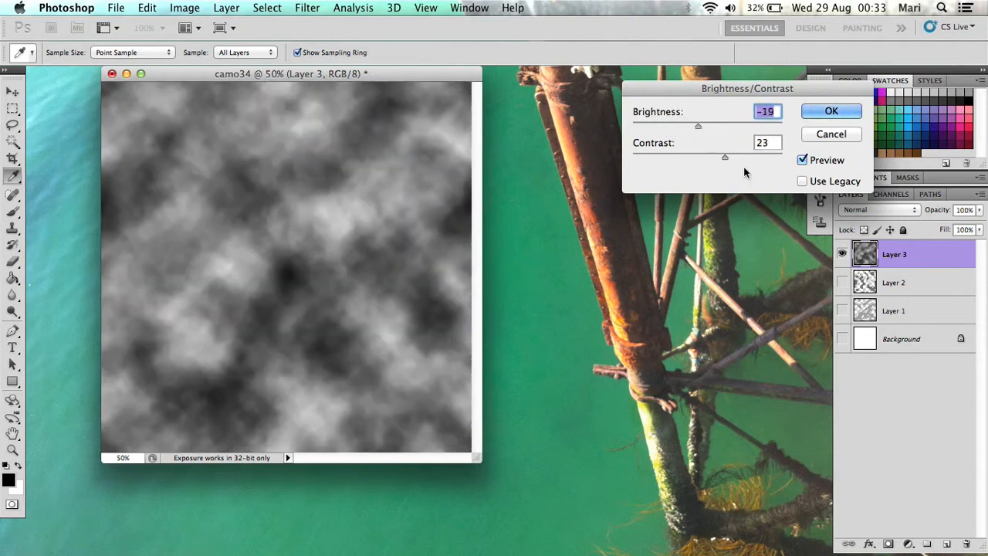
{"action": "mouse_move", "coordinate": [713, 160]}
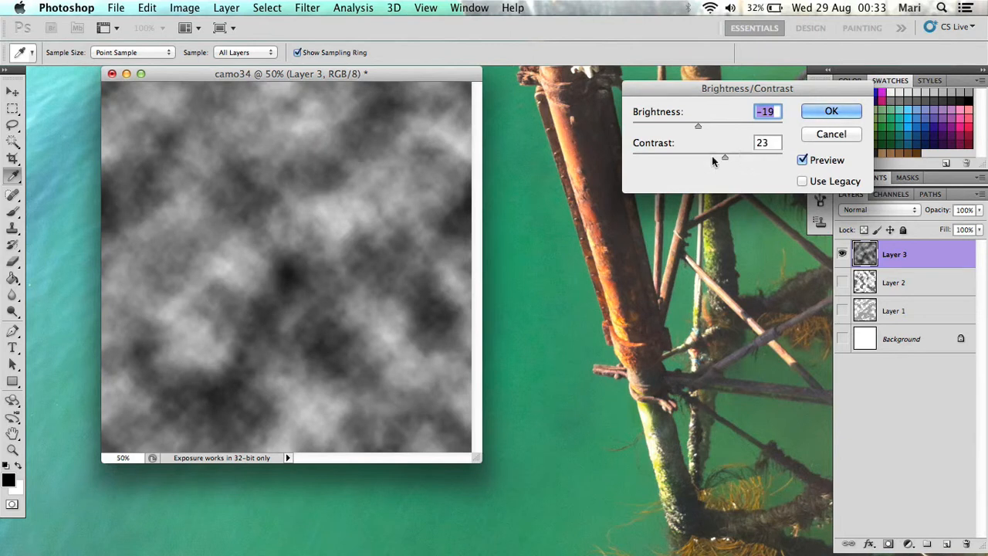
{"action": "left_click_drag", "start_coordinate": [697, 158], "coordinate": [734, 157]}
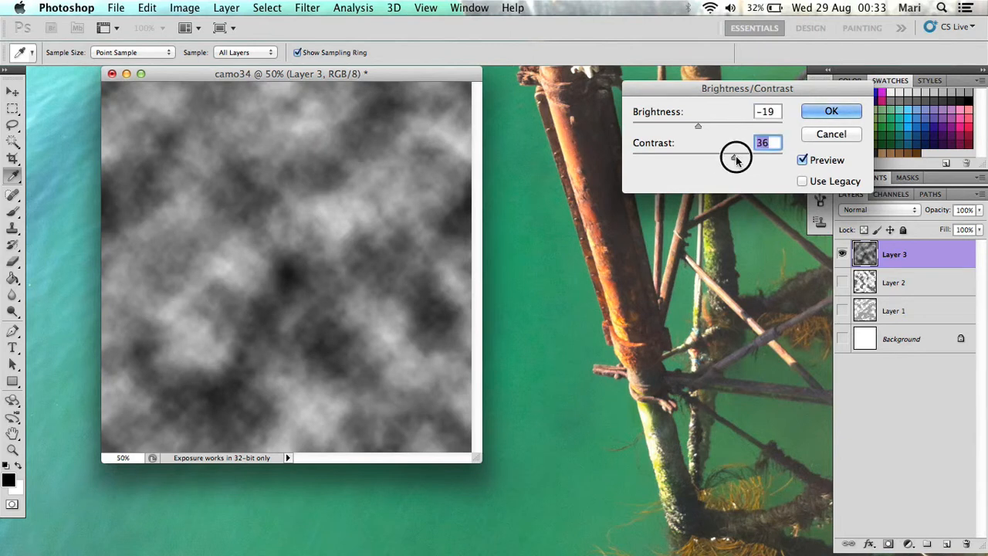
{"action": "left_click", "coordinate": [830, 111]}
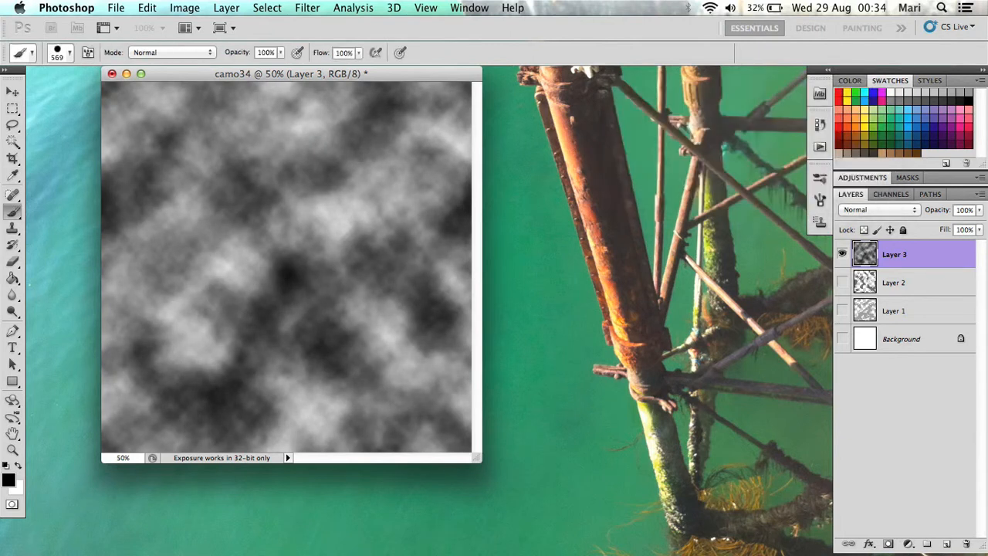
Posterize Layer 3's clouds to 4 flat levels of black, greys and white.
{"action": "left_click", "coordinate": [185, 8]}
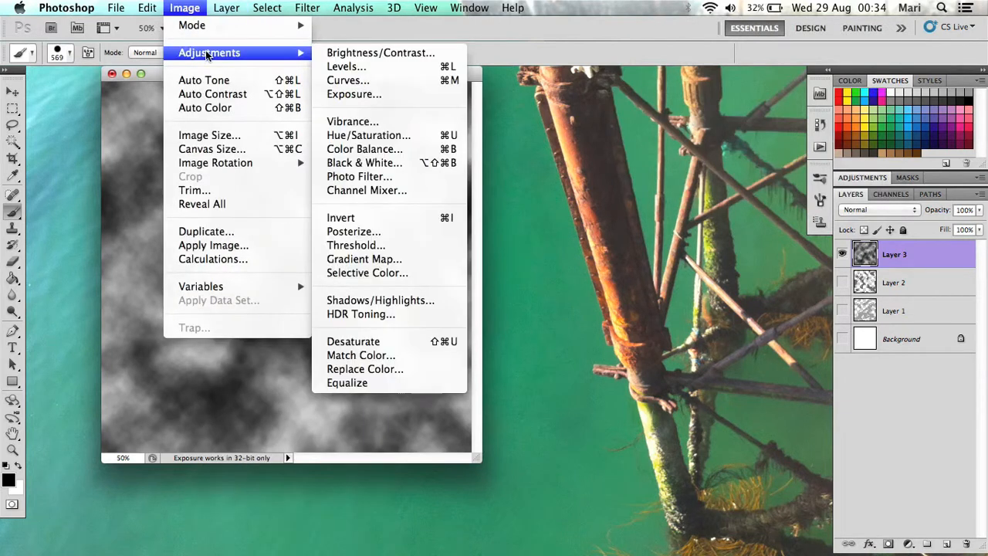
{"action": "mouse_move", "coordinate": [355, 243]}
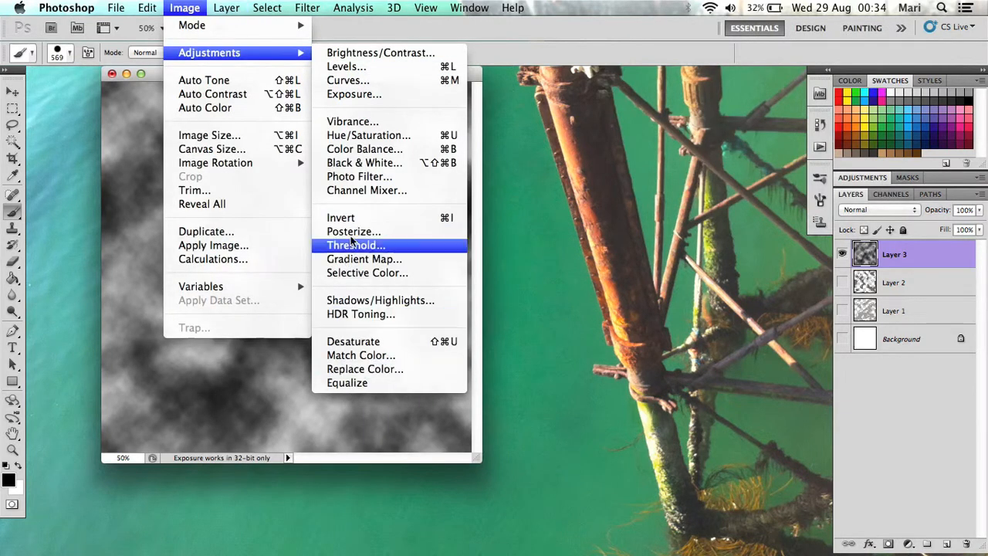
{"action": "left_click", "coordinate": [353, 231]}
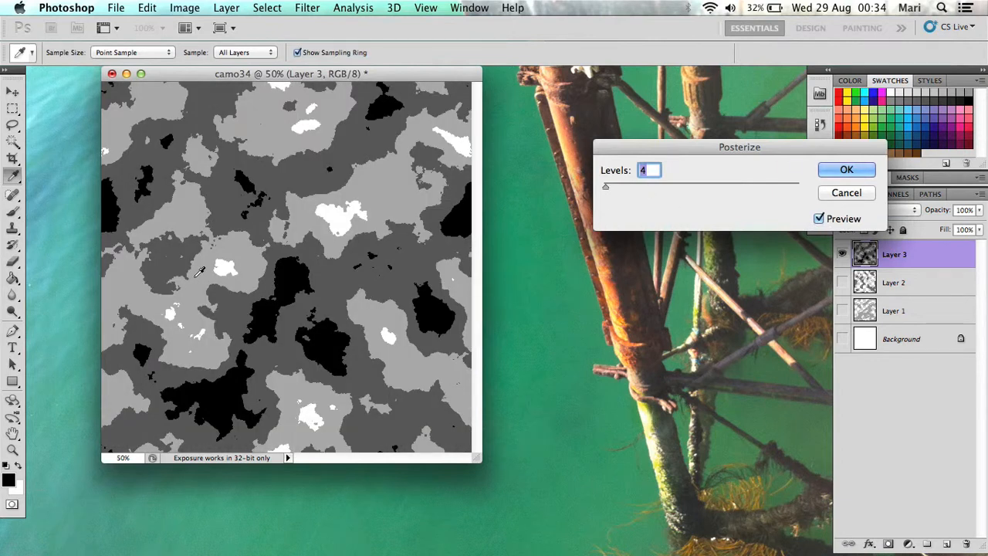
{"action": "mouse_move", "coordinate": [399, 184]}
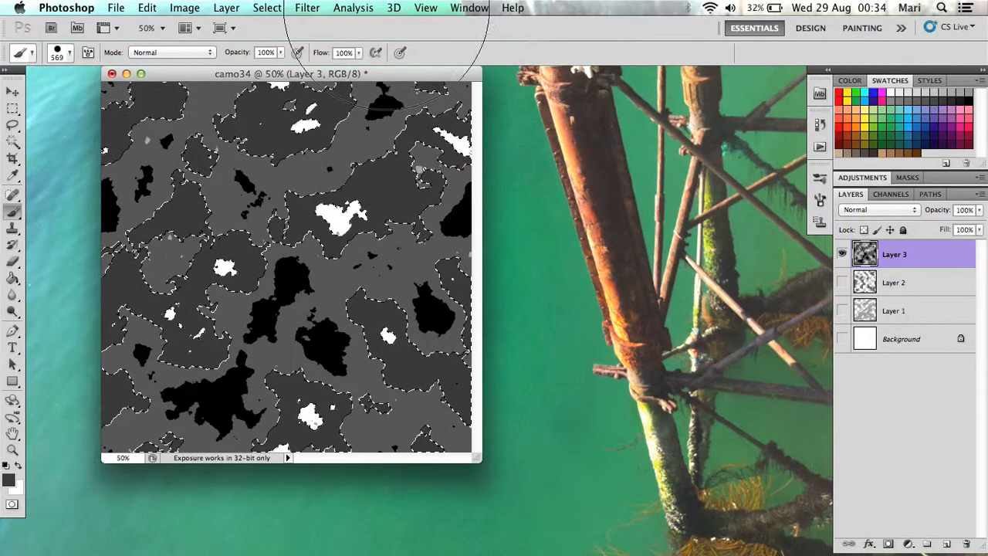
Delete the unwanted tones from Layer 3, deselect and make Layer 2 visible again.
{"action": "left_click", "coordinate": [265, 8]}
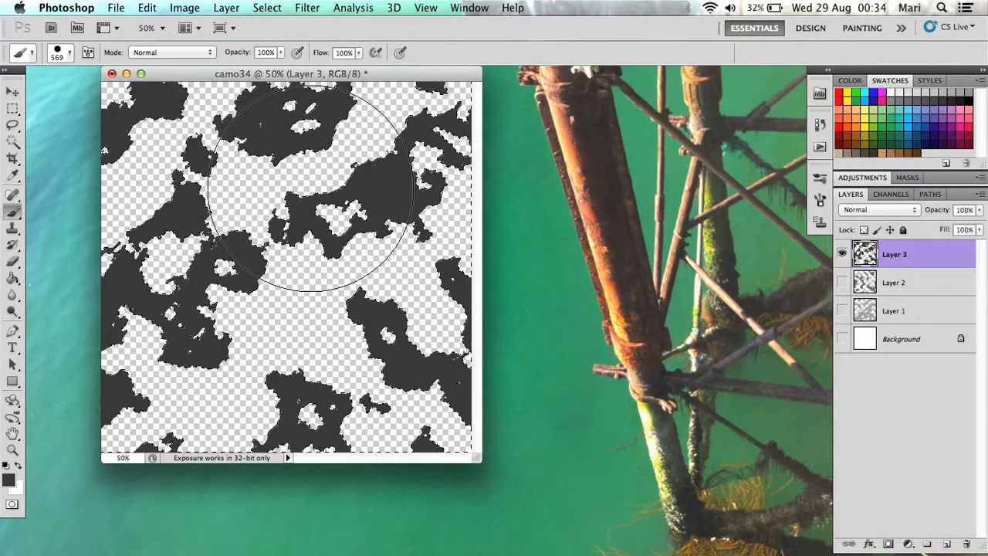
{"action": "left_click", "coordinate": [267, 6]}
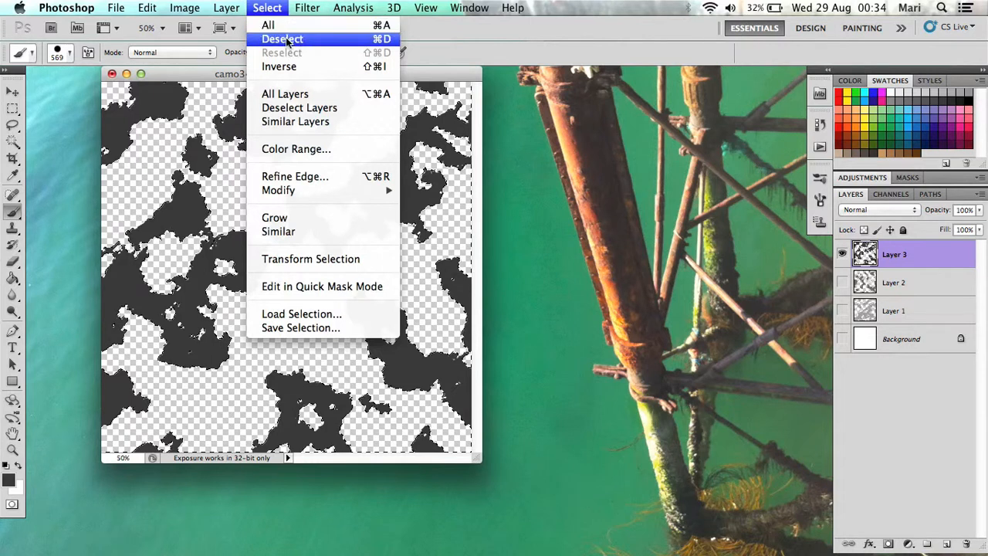
{"action": "left_click", "coordinate": [281, 38]}
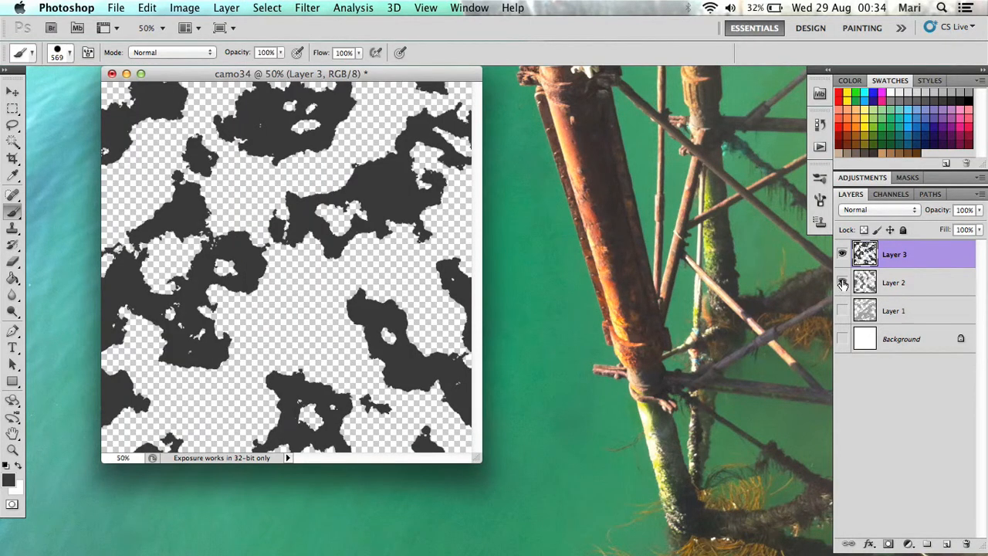
{"action": "left_click", "coordinate": [843, 281]}
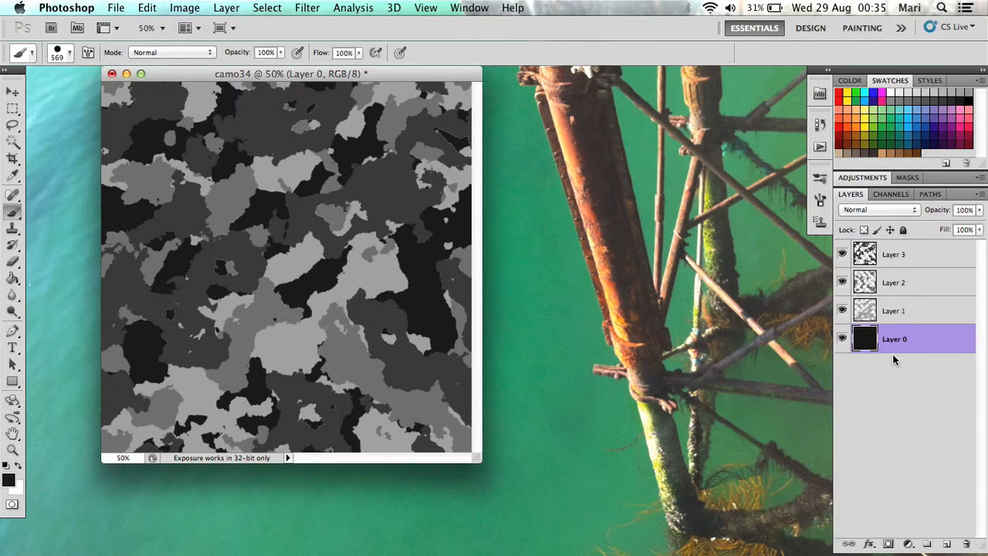
{"action": "mouse_move", "coordinate": [235, 244]}
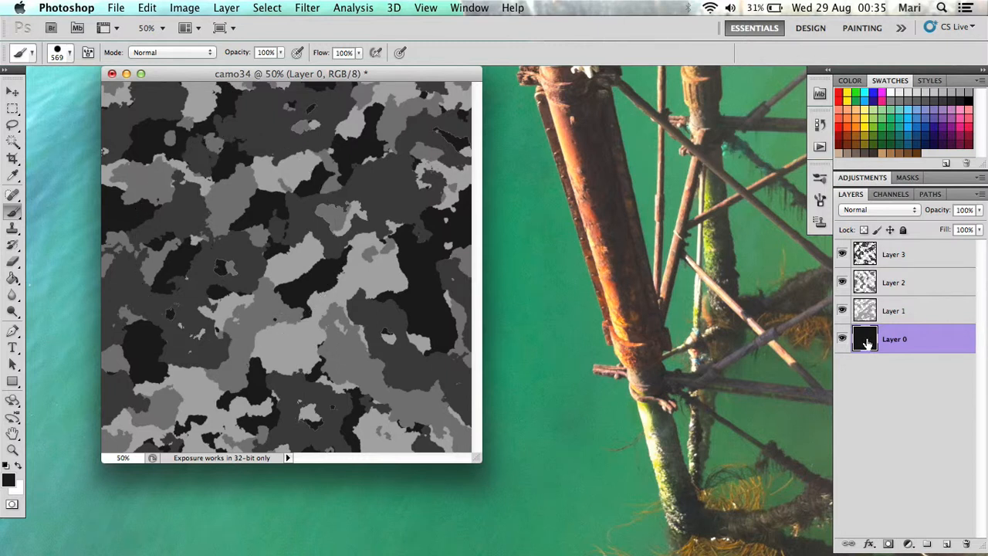
Hide Layer 2 so the lighter greys show over the charcoal Layer 0.
{"action": "left_click", "coordinate": [842, 310]}
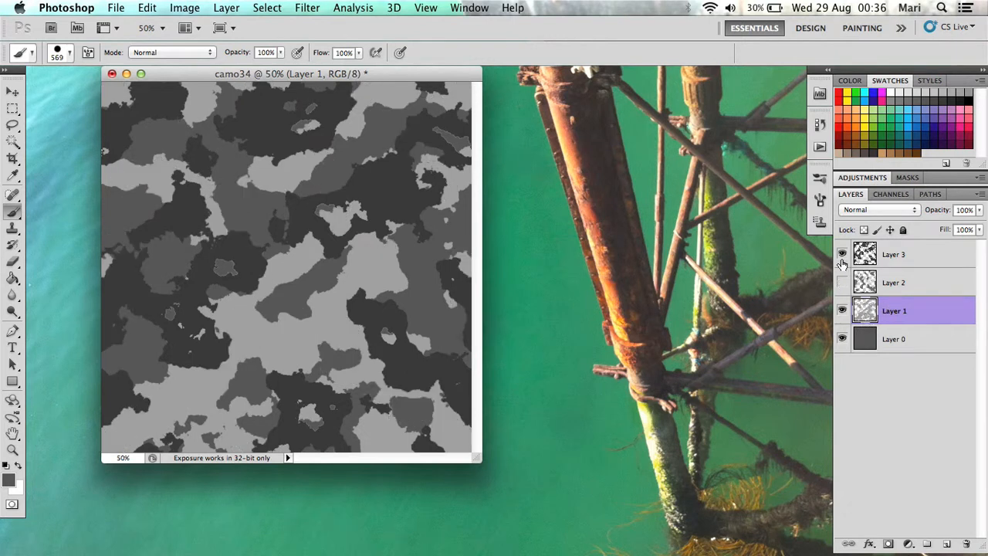
Solo Layer 1 and select its grey patches by Color Range with Fuzziness 86.
{"action": "left_click", "coordinate": [843, 253]}
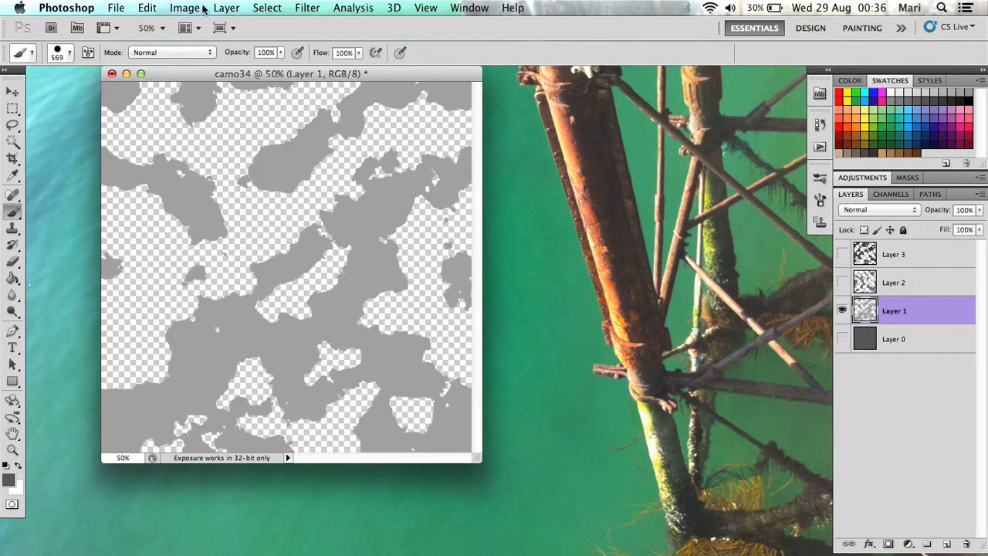
{"action": "left_click", "coordinate": [267, 8]}
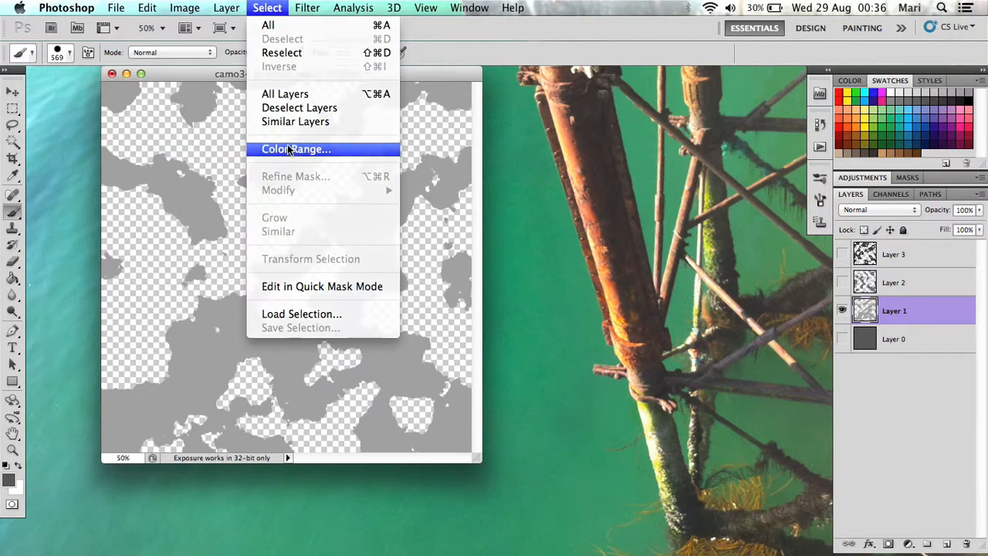
{"action": "left_click", "coordinate": [296, 148]}
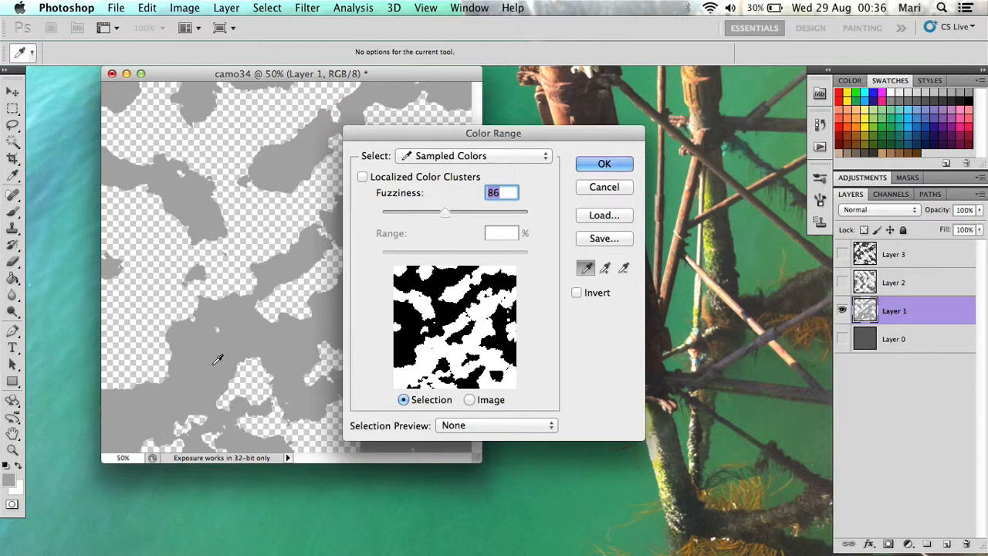
{"action": "mouse_move", "coordinate": [594, 153]}
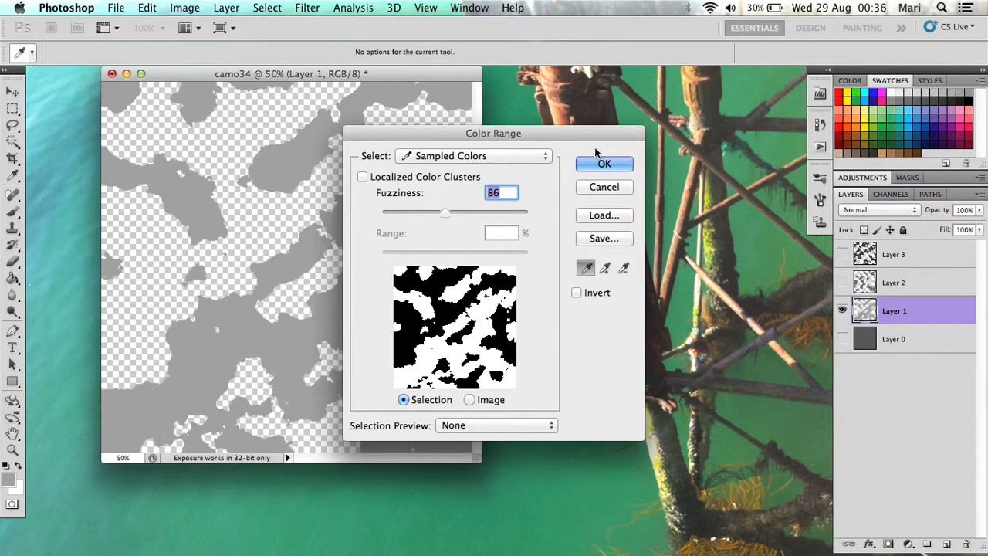
{"action": "left_click", "coordinate": [603, 163]}
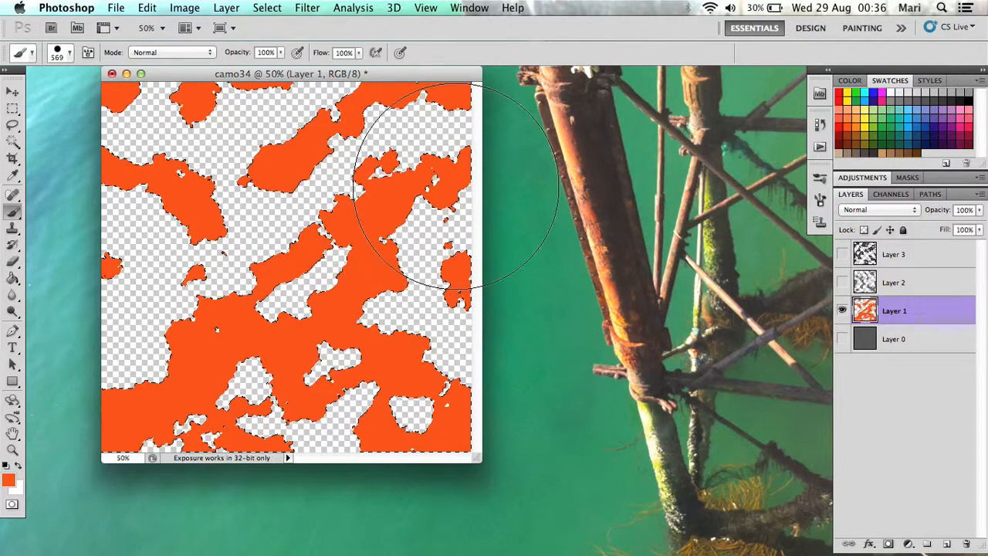
Deselect the orange patches and make all layers visible over the charcoal background.
{"action": "left_click", "coordinate": [267, 7]}
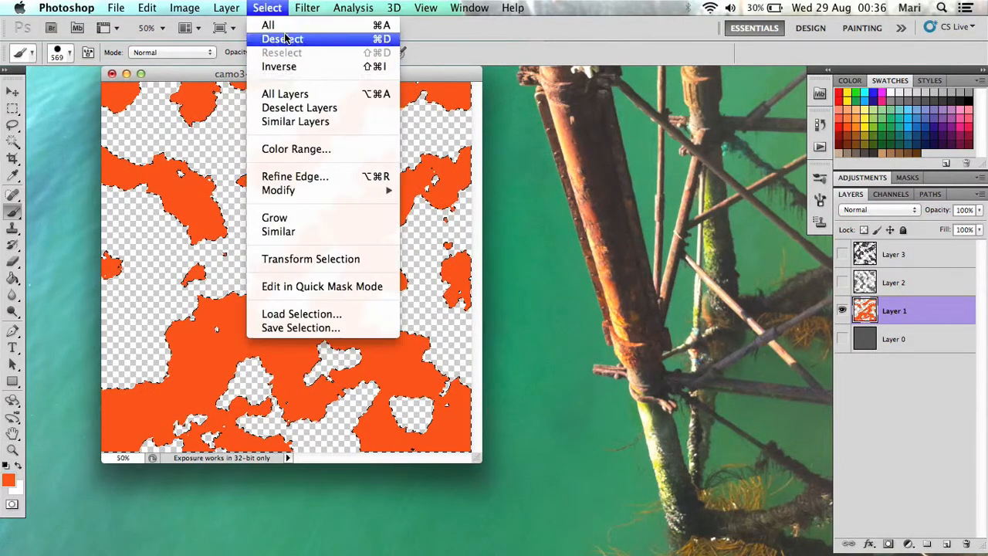
{"action": "left_click", "coordinate": [281, 38]}
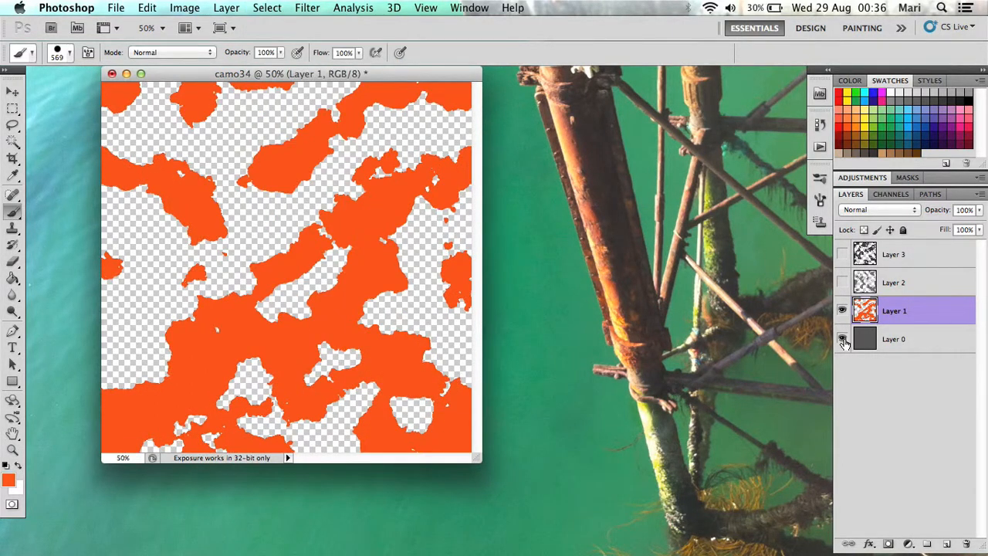
{"action": "left_click", "coordinate": [843, 253]}
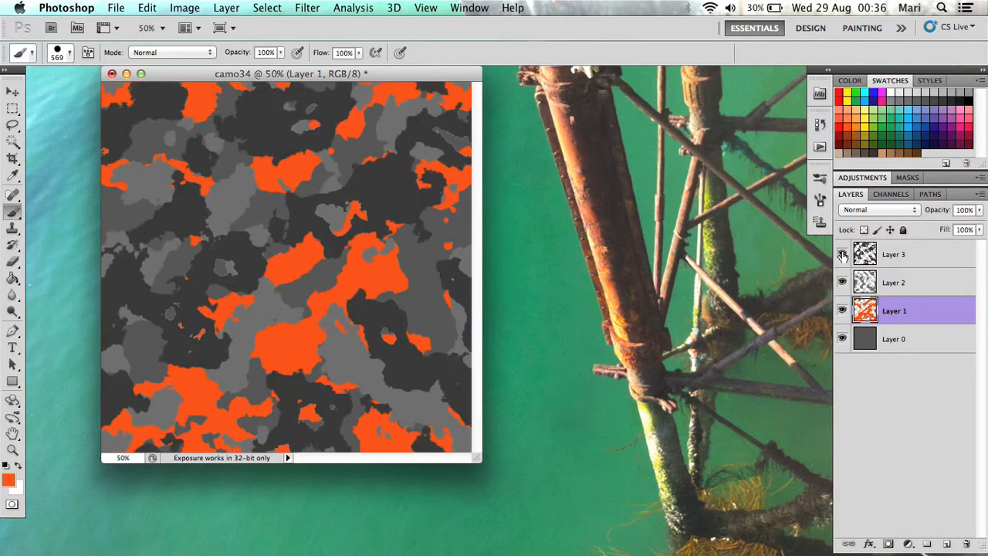